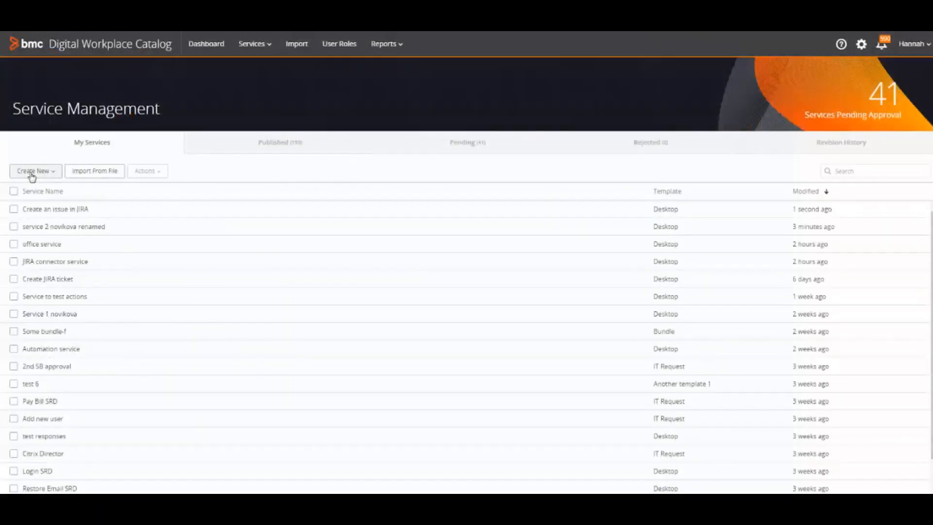
# - Create a new Desktop-template service named 'Create Office 365 user'
pyautogui.click(35, 170)
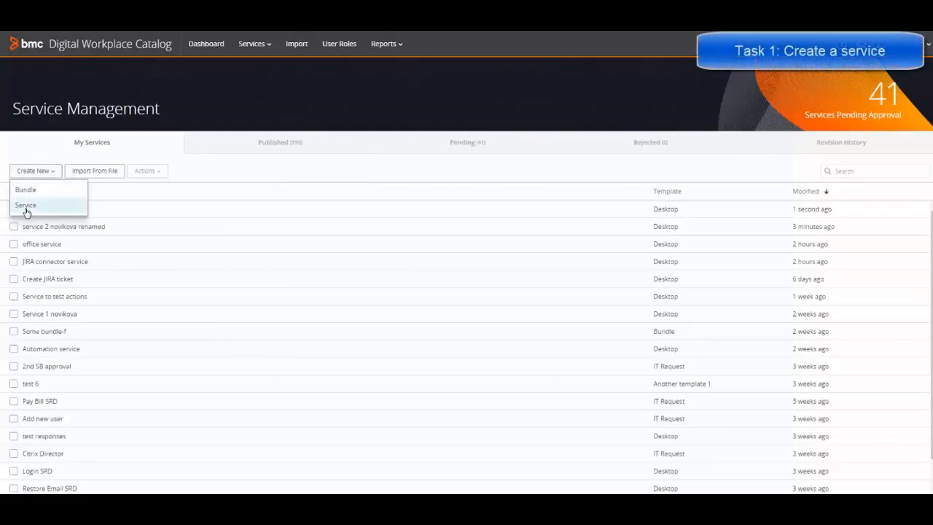
pyautogui.click(26, 205)
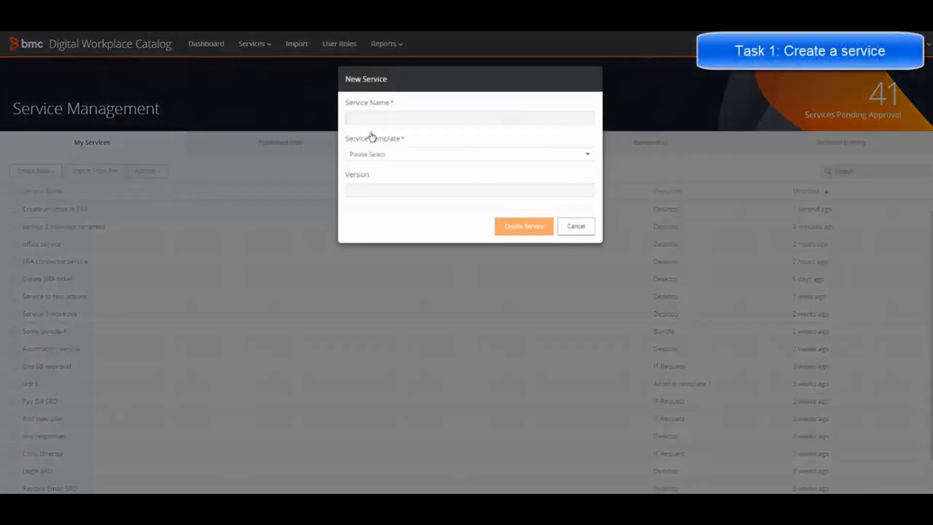
pyautogui.write('Create Office 365 user account')
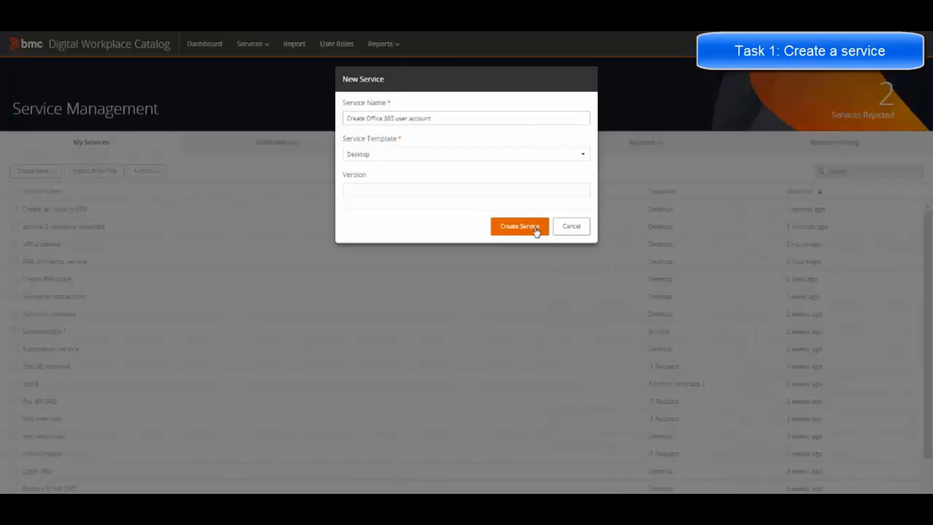
pyautogui.click(519, 227)
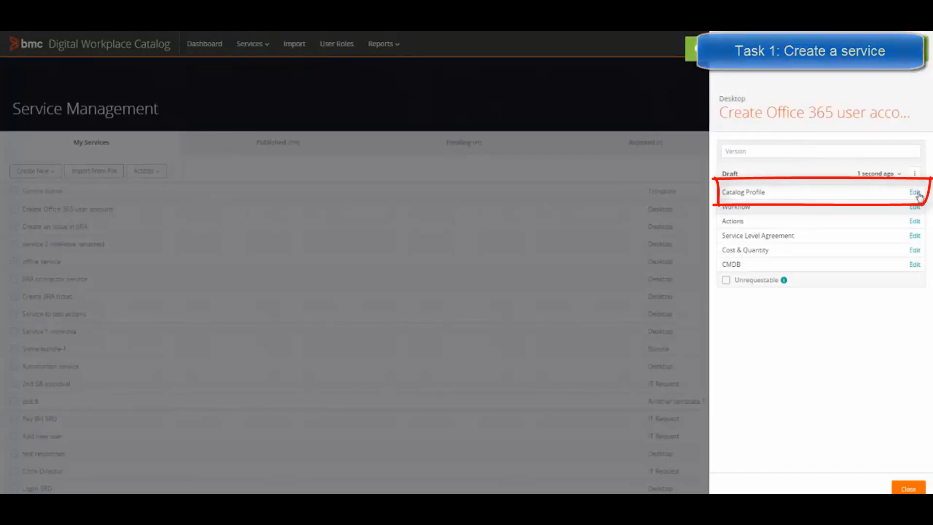
# - Give the catalog profile the Office 365 image and excerpt 'Create an account in Office 365', then save
pyautogui.click(913, 191)
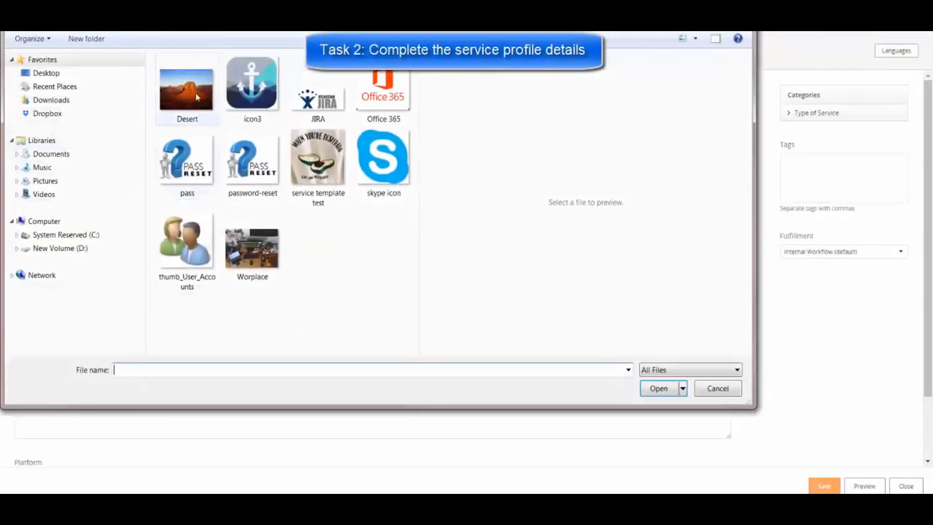
pyautogui.click(382, 93)
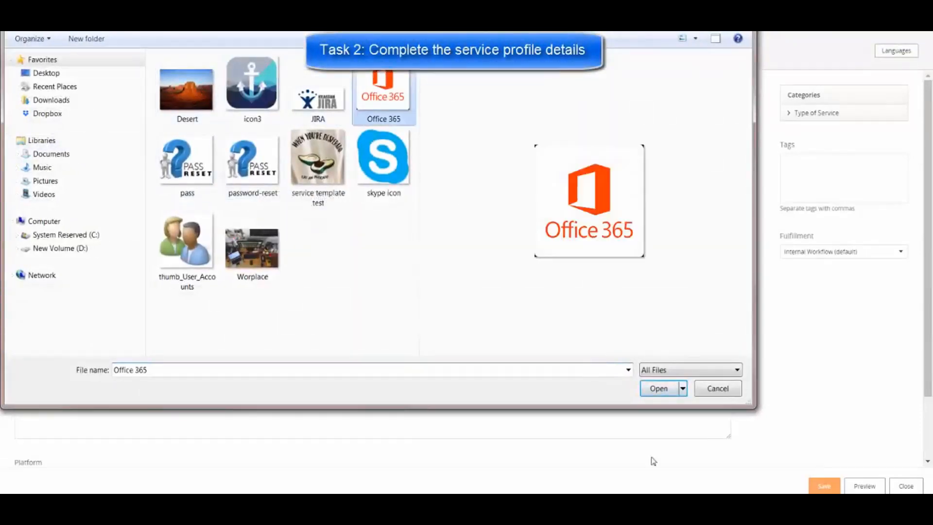
pyautogui.click(659, 389)
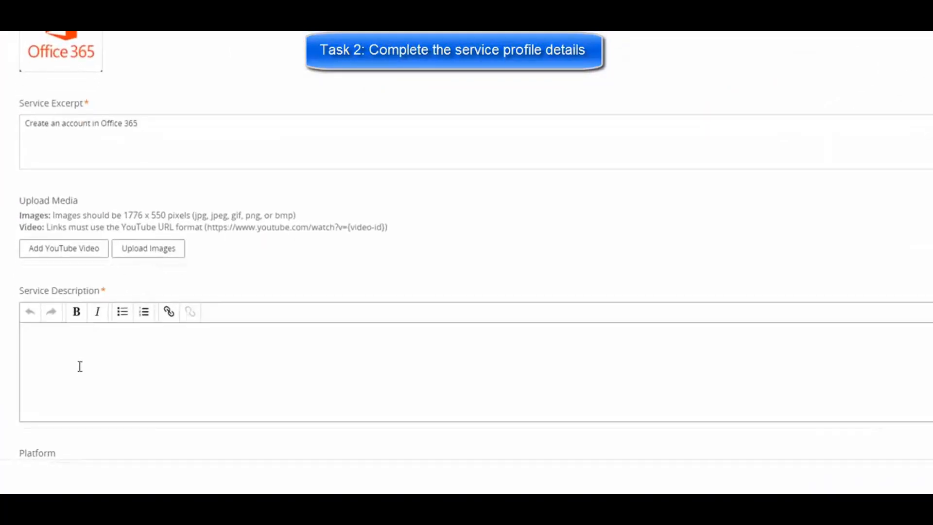
pyautogui.write('Create an account in Office 365')
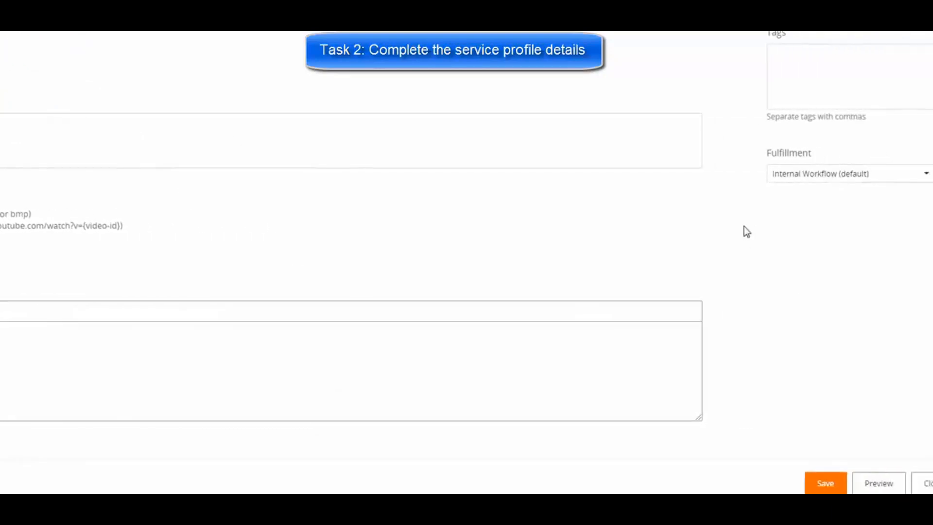
pyautogui.click(826, 482)
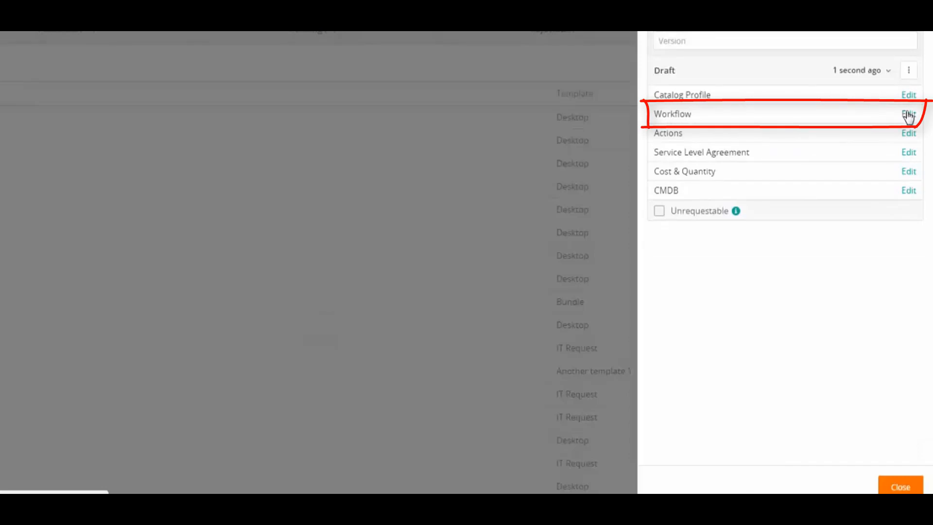
# - Start a new workflow chaining Create Office365 User then Send In App Notification between start and end
pyautogui.click(907, 115)
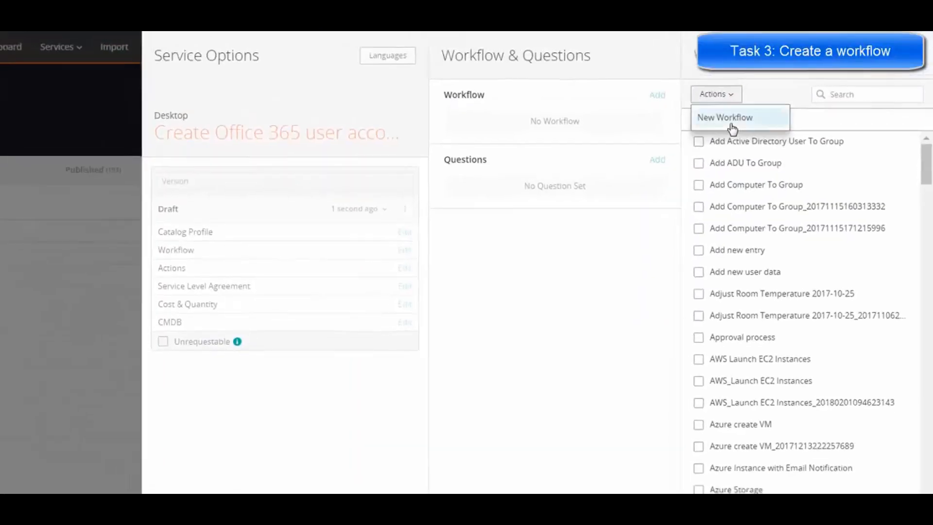
pyautogui.click(724, 118)
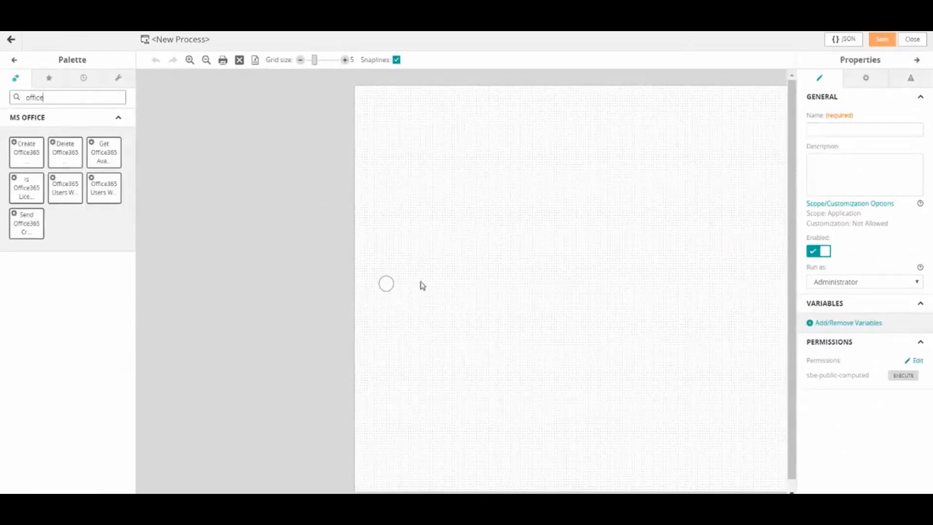
pyautogui.moveTo(27, 151); pyautogui.dragTo(439, 284)
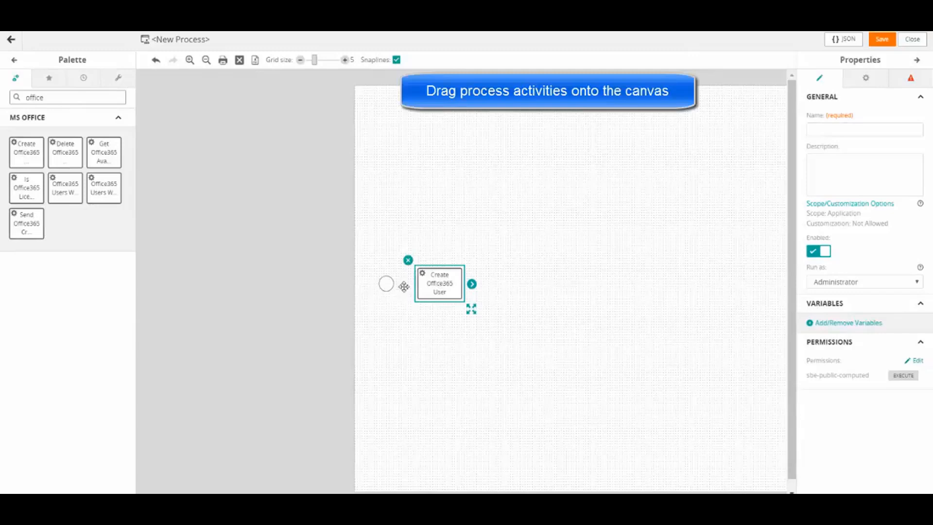
pyautogui.click(385, 284)
pyautogui.write('in')
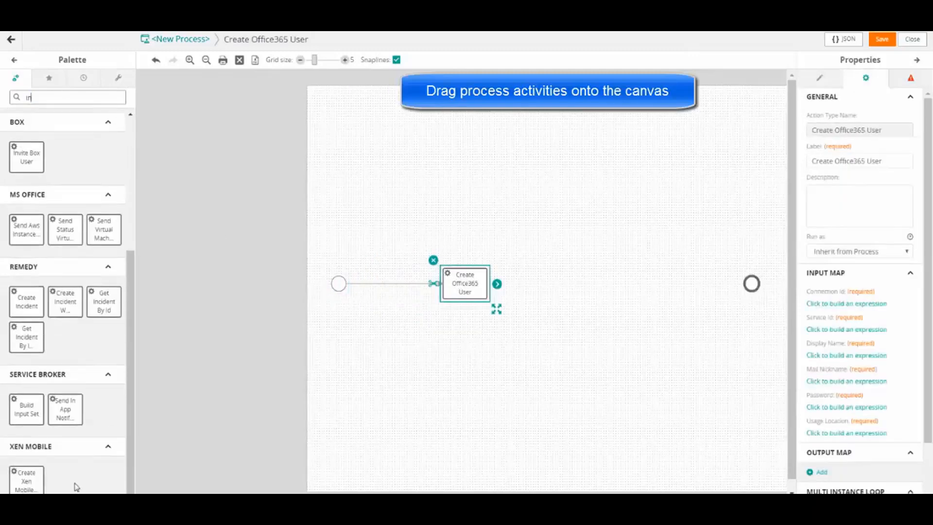
pyautogui.moveTo(65, 410); pyautogui.dragTo(558, 286)
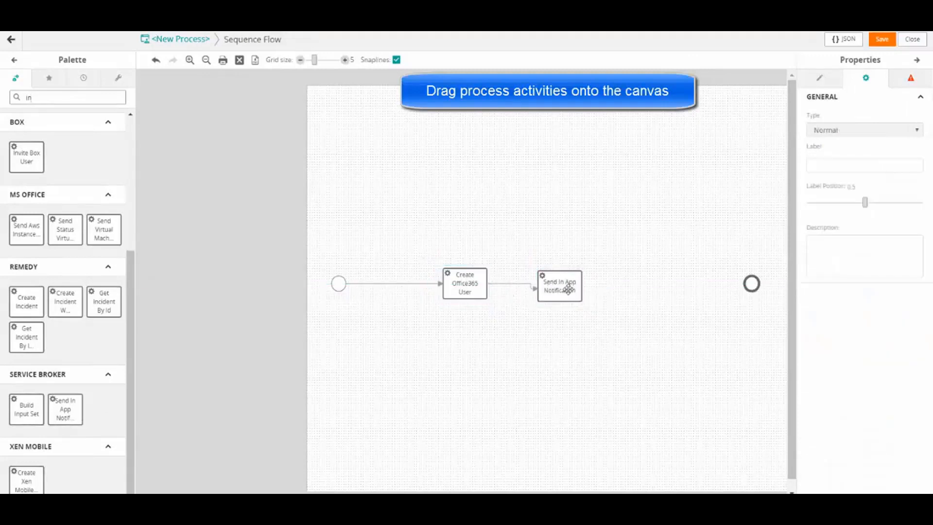
pyautogui.click(559, 285)
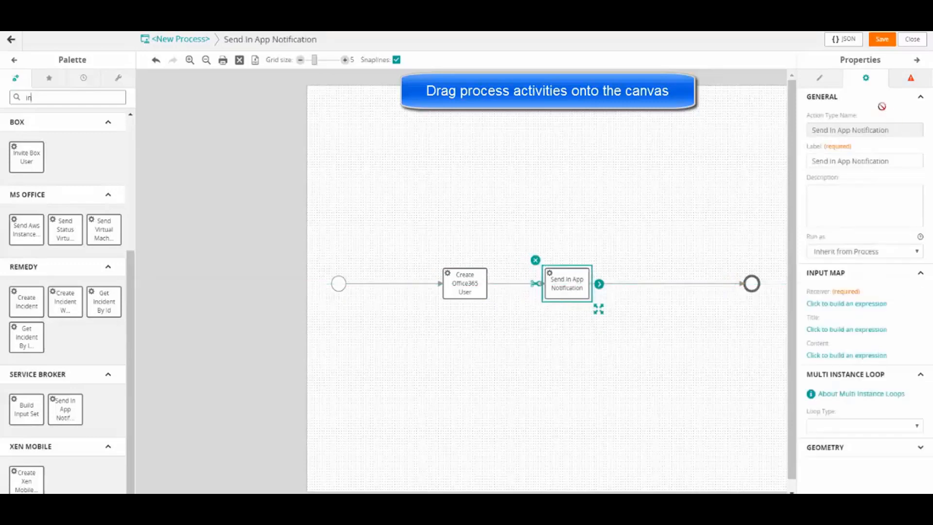
pyautogui.click(820, 77)
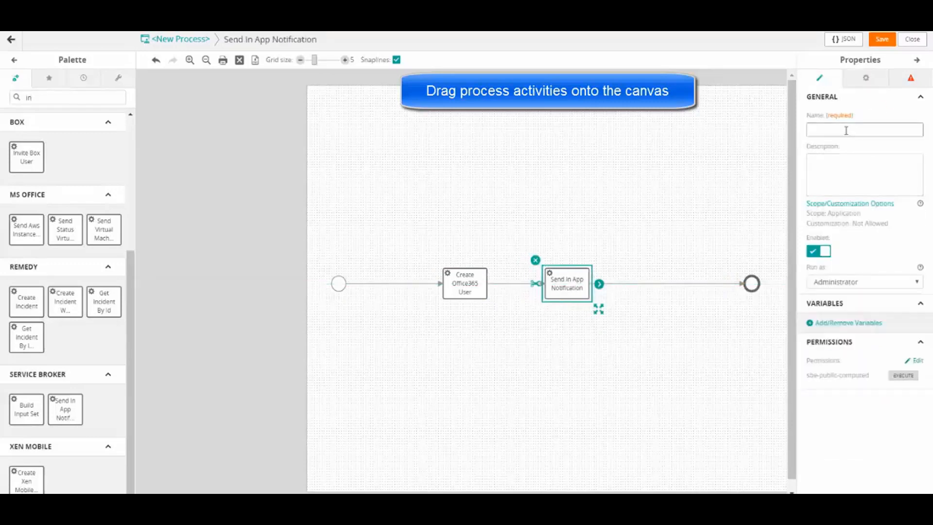
# - Name the process 'Create office 365 user' and begin defining its variables
pyautogui.write('c')
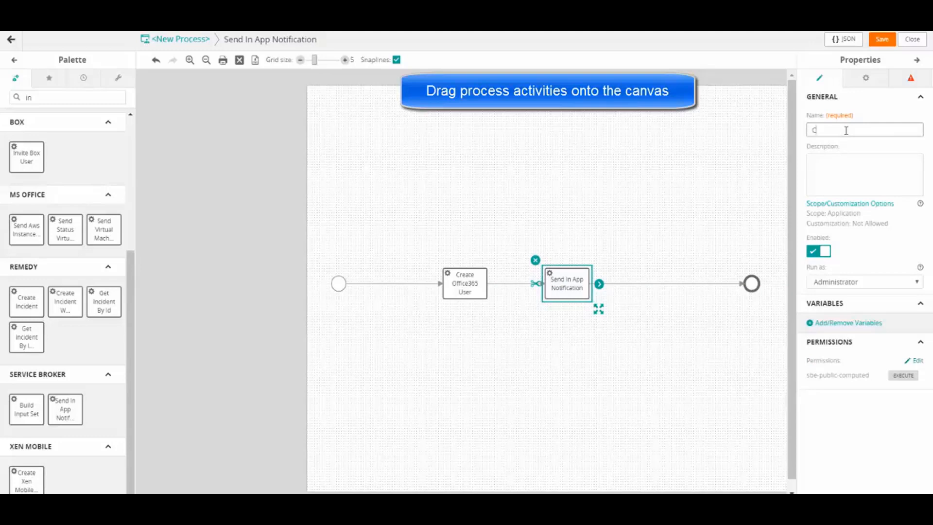
pyautogui.write('reate')
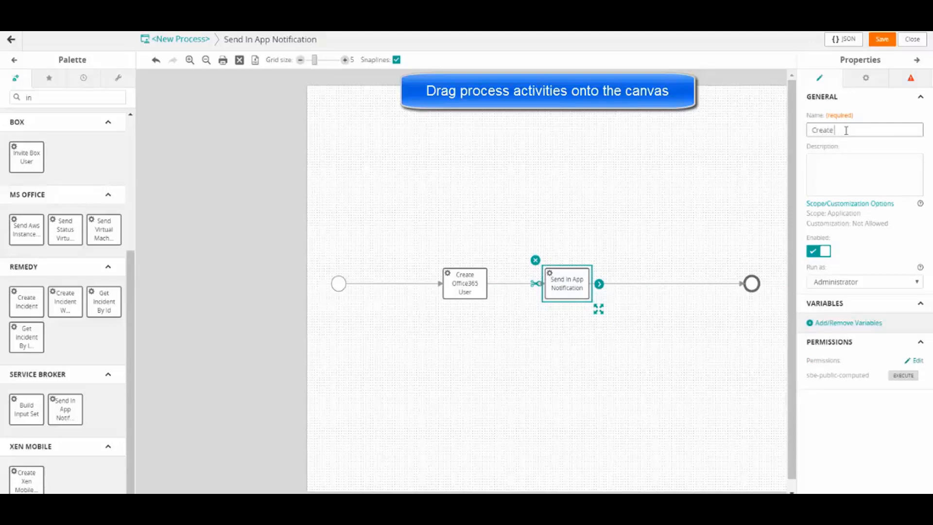
pyautogui.write('office 365 user')
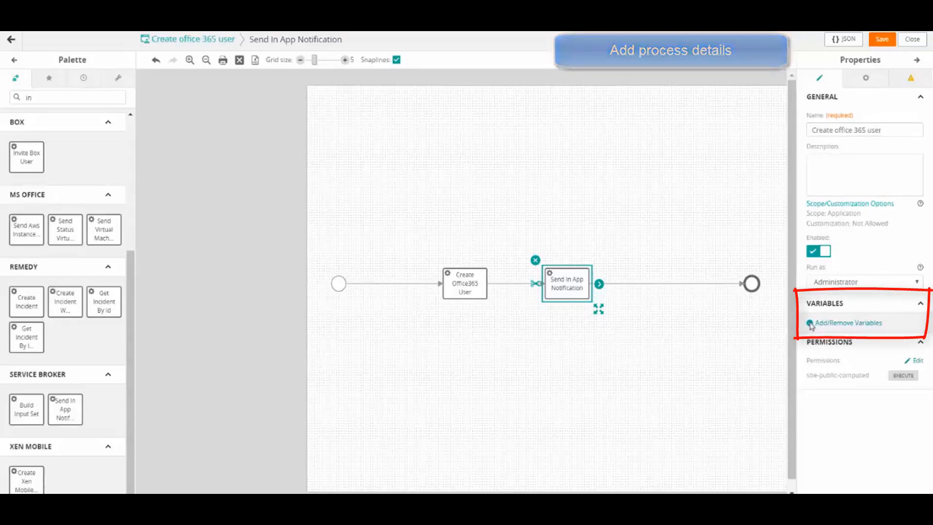
pyautogui.click(844, 323)
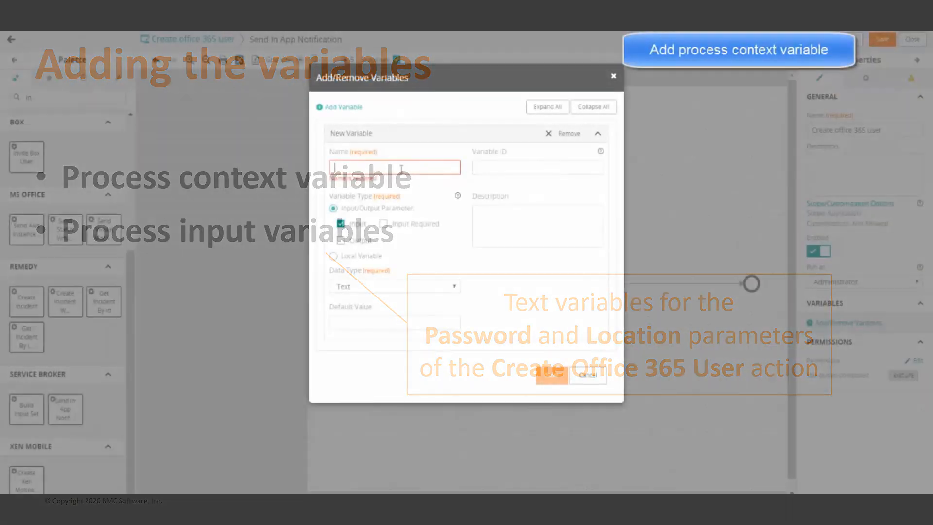
# - Define ProcessContext as a Service Broker Context variable
pyautogui.write('ProcessContext')
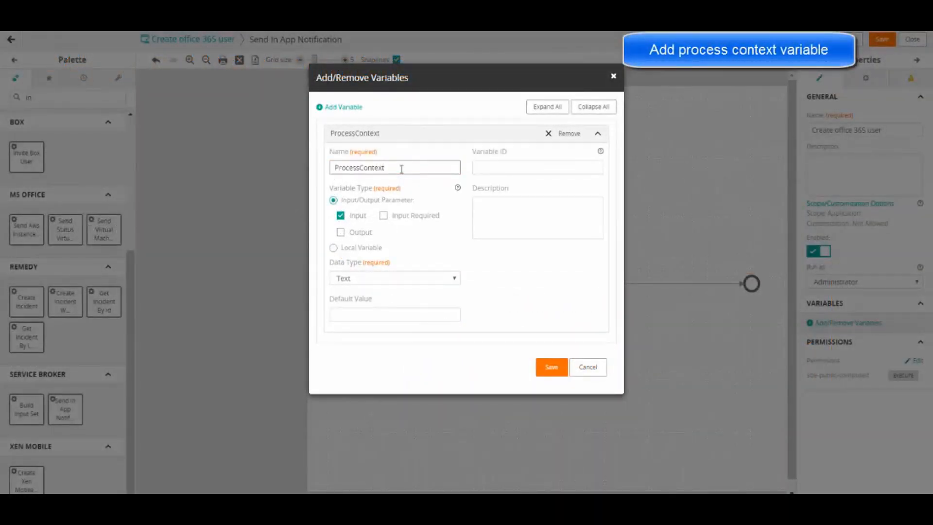
pyautogui.click(394, 278)
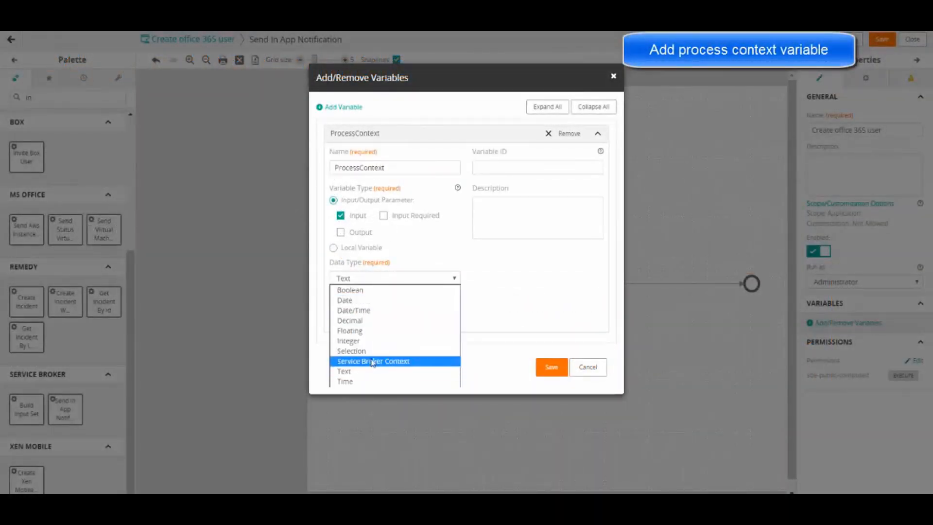
pyautogui.click(373, 360)
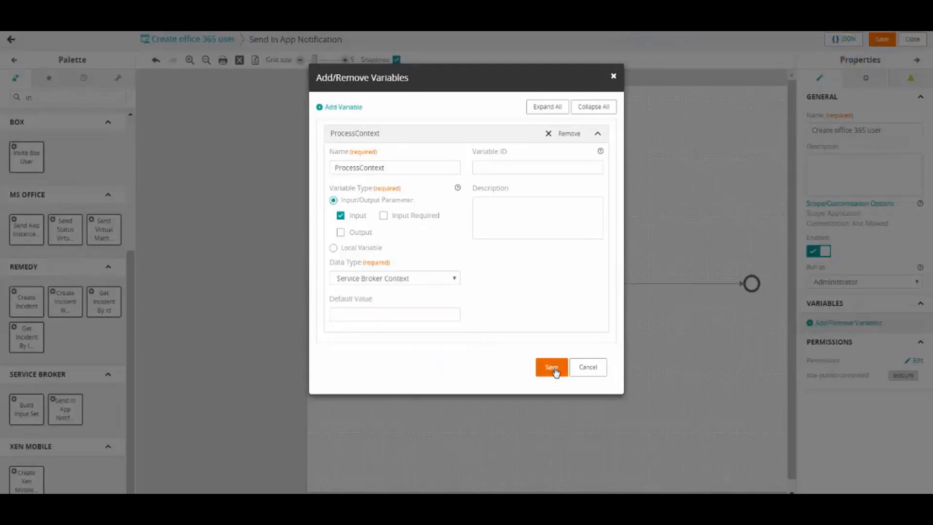
pyautogui.click(550, 367)
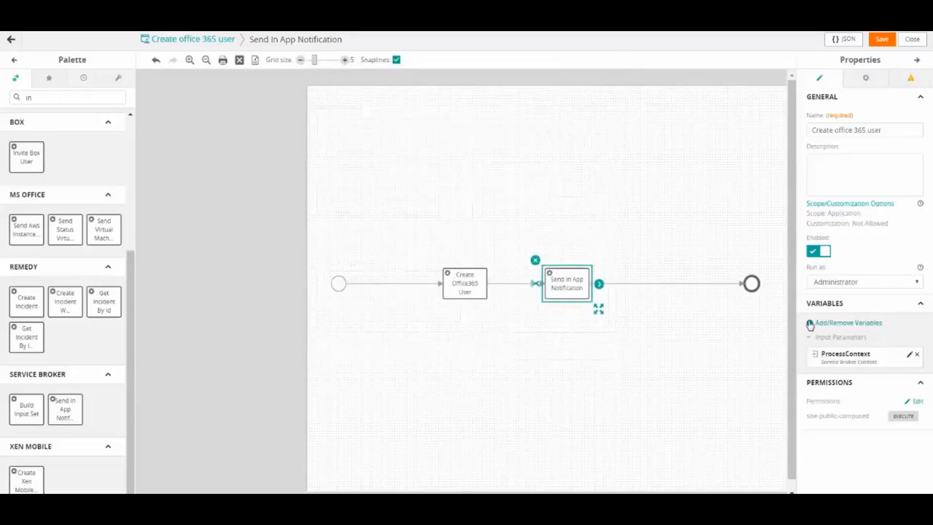
# - Add required text input variables Password and Location
pyautogui.click(849, 323)
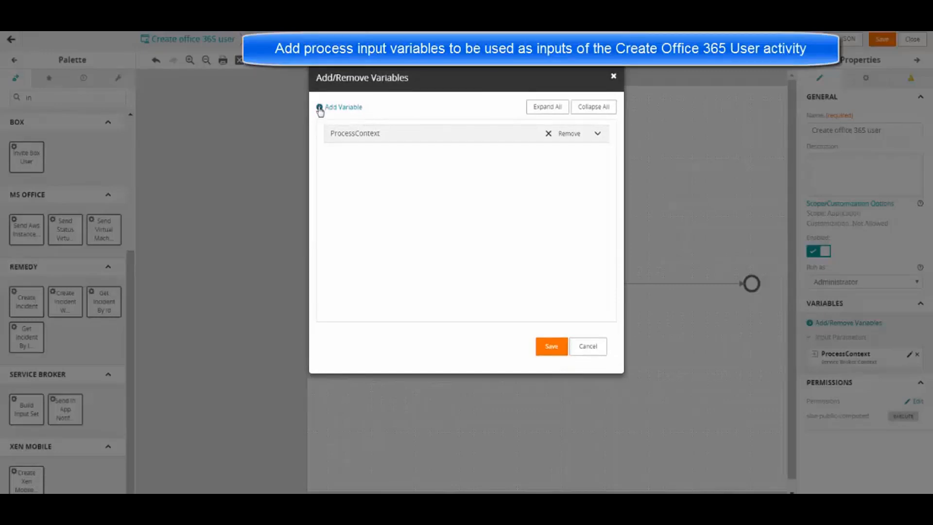
pyautogui.click(319, 107)
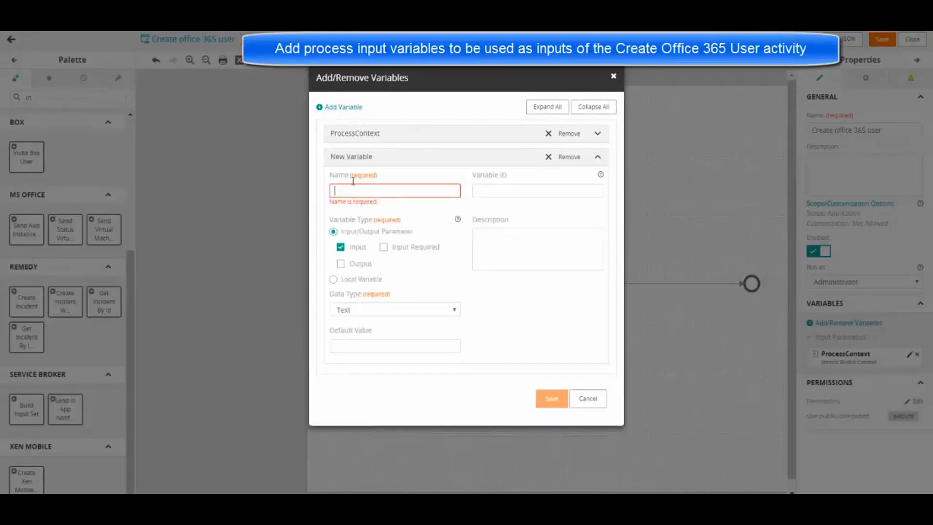
pyautogui.write('Password')
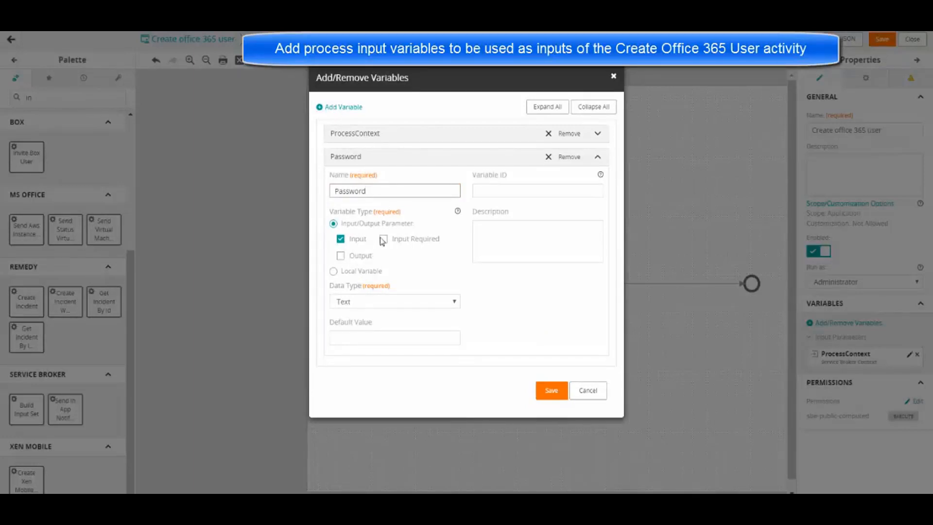
pyautogui.click(383, 239)
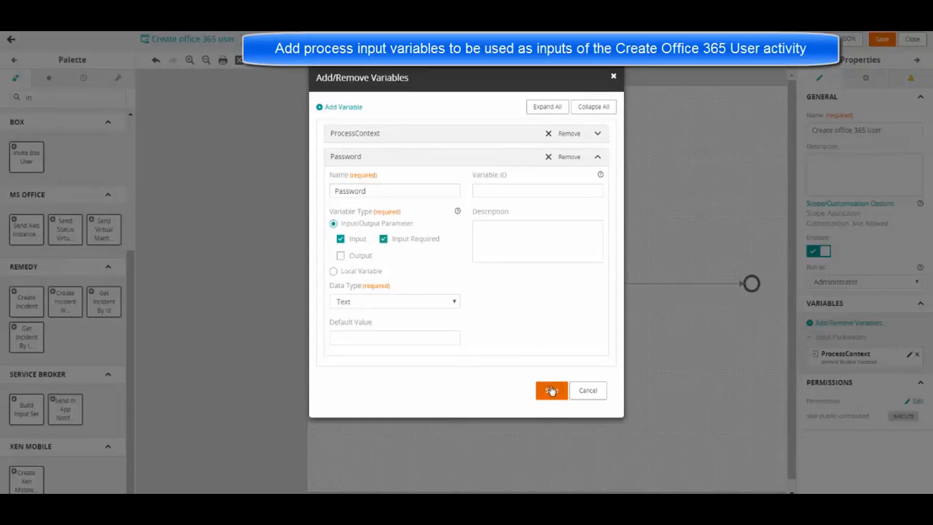
pyautogui.click(550, 390)
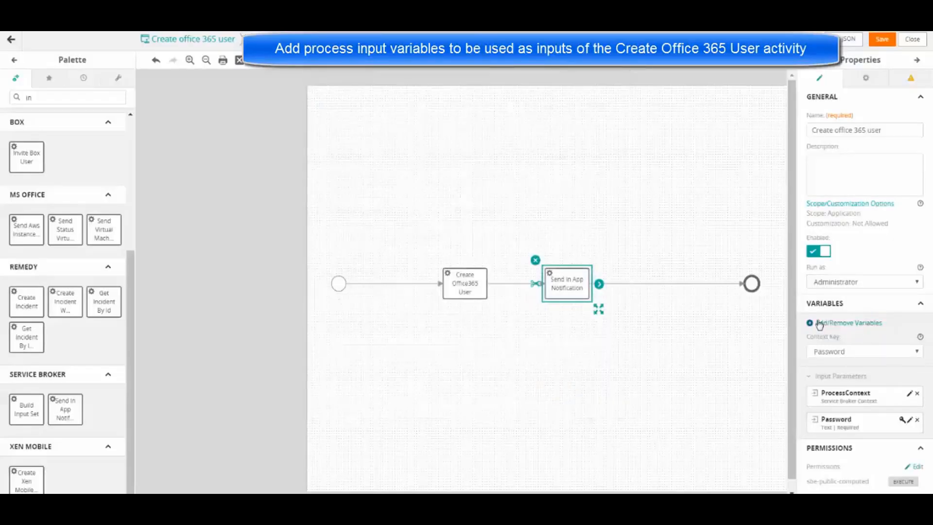
pyautogui.click(810, 323)
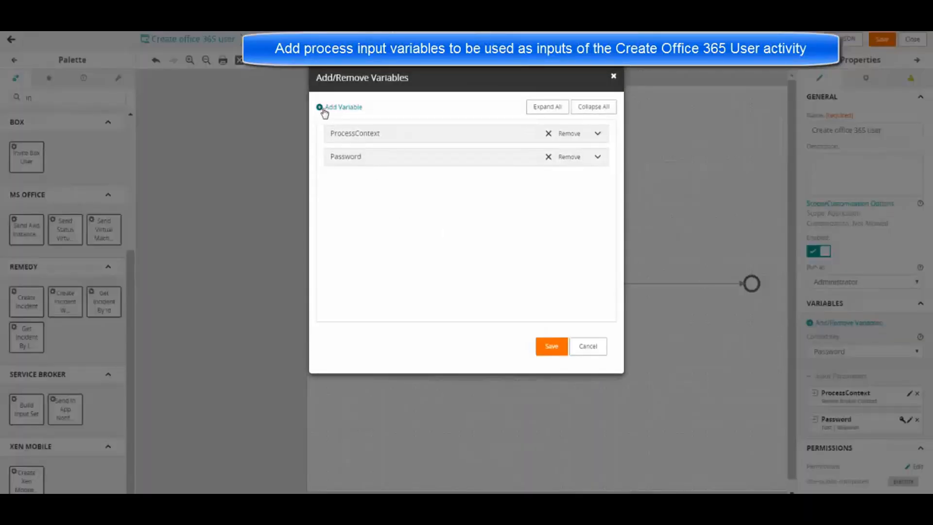
pyautogui.click(320, 107)
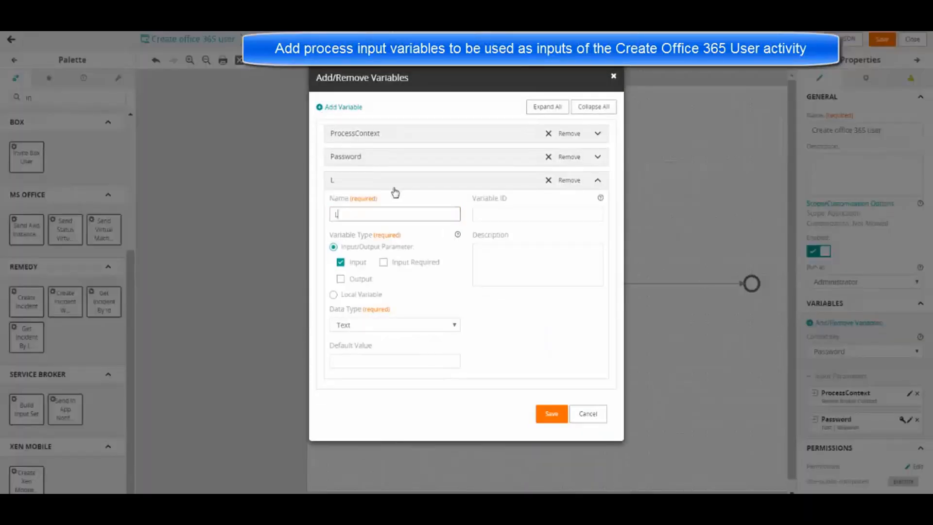
pyautogui.write('ocation')
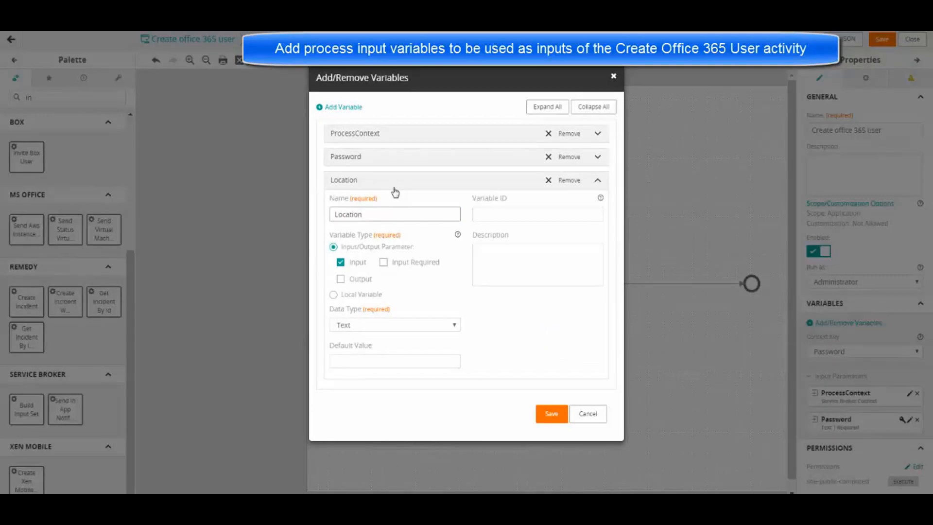
pyautogui.click(383, 263)
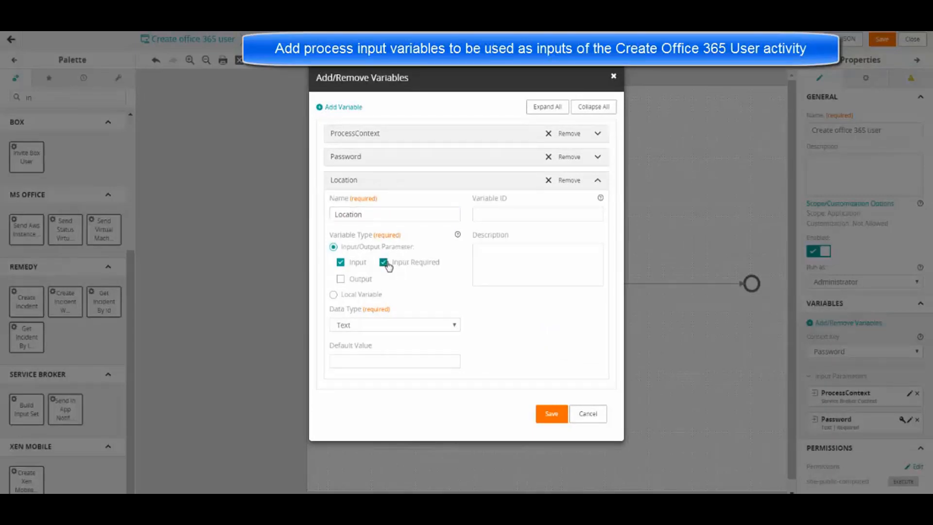
pyautogui.click(550, 414)
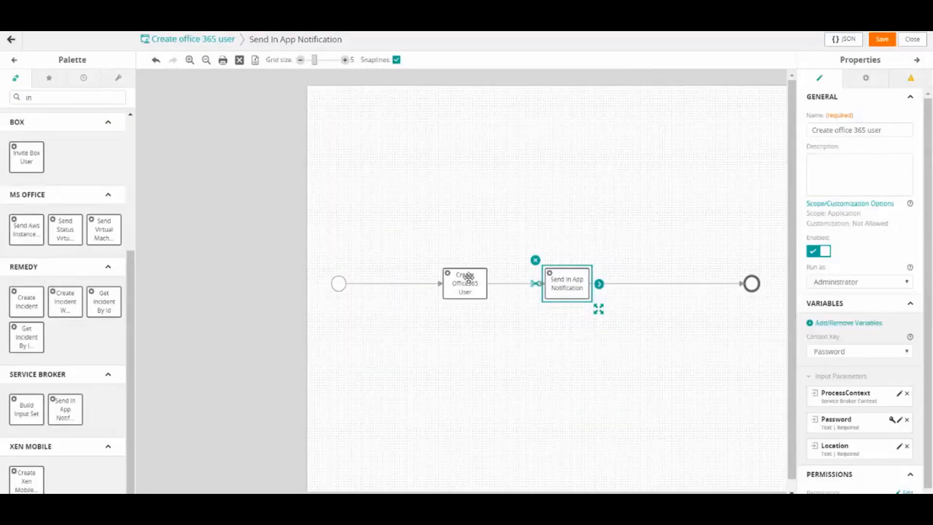
# - Map Connection Id to Office and Service Id to the External Service ID from process context
pyautogui.click(464, 284)
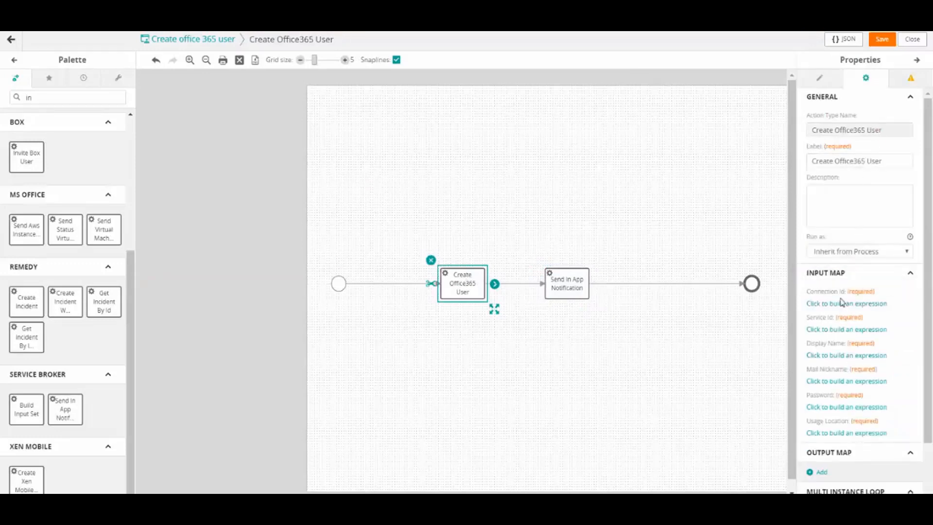
pyautogui.click(847, 303)
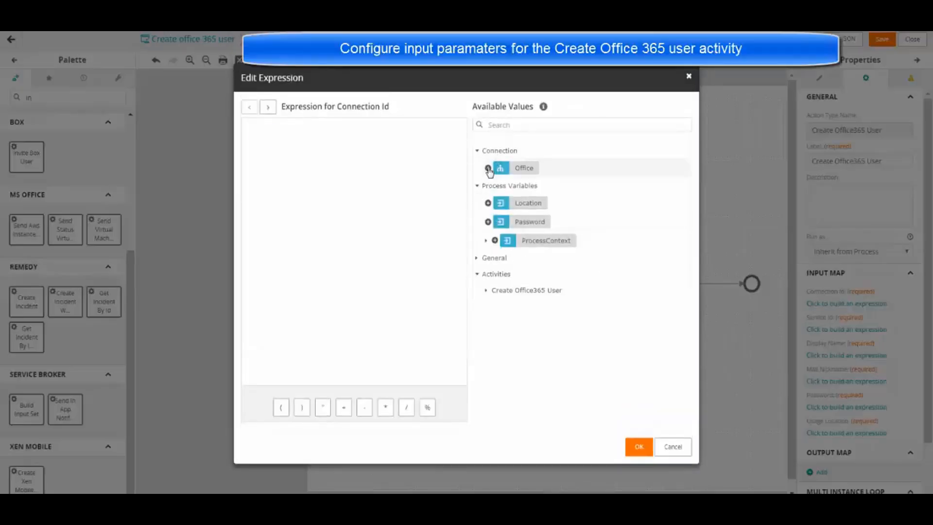
pyautogui.click(637, 446)
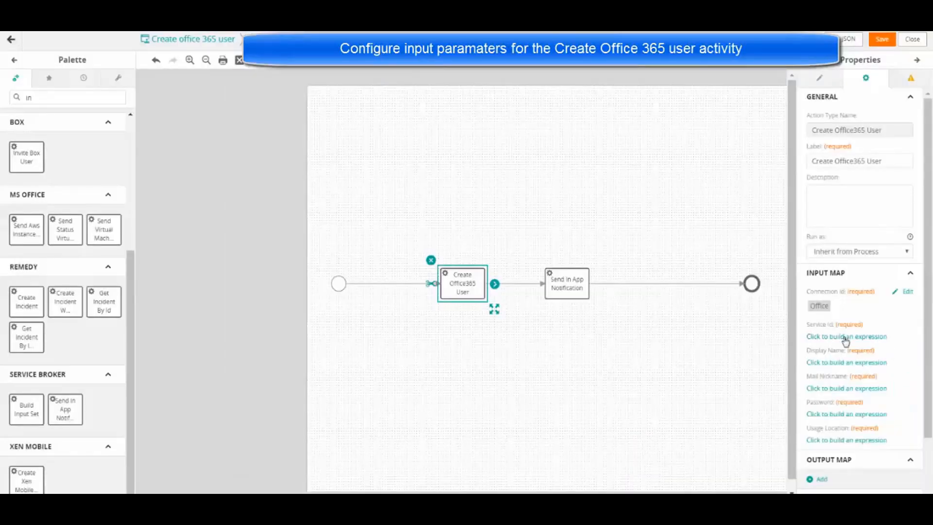
pyautogui.click(846, 336)
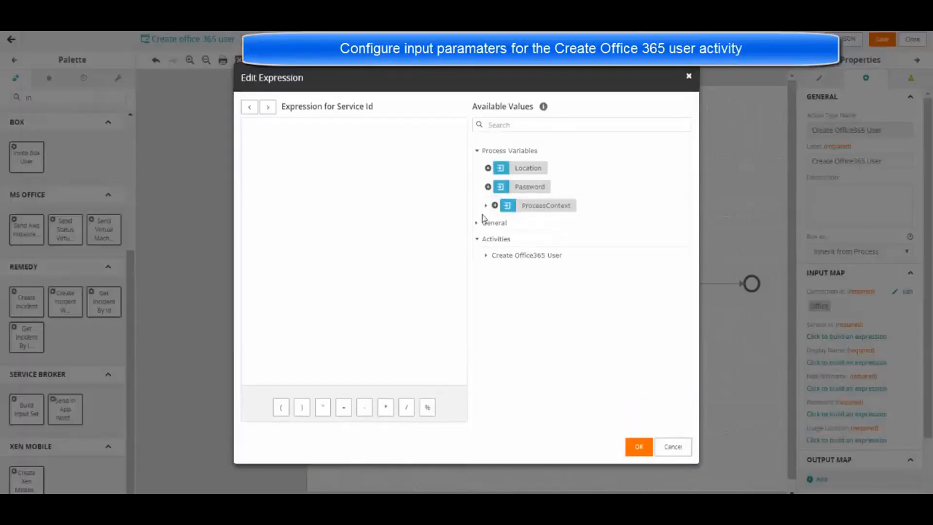
pyautogui.click(486, 205)
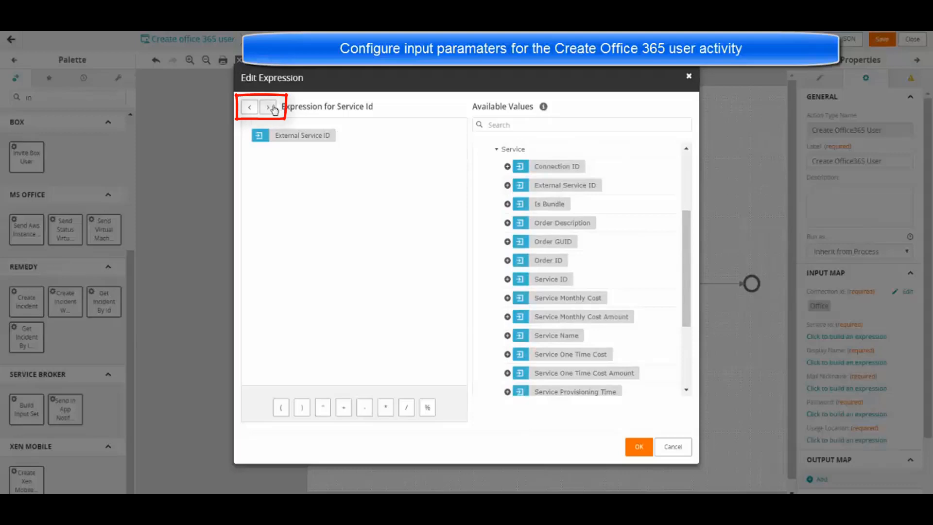
# - Map Display Name and Mail Nickname to the requester's Full Name and Login Name
pyautogui.click(267, 107)
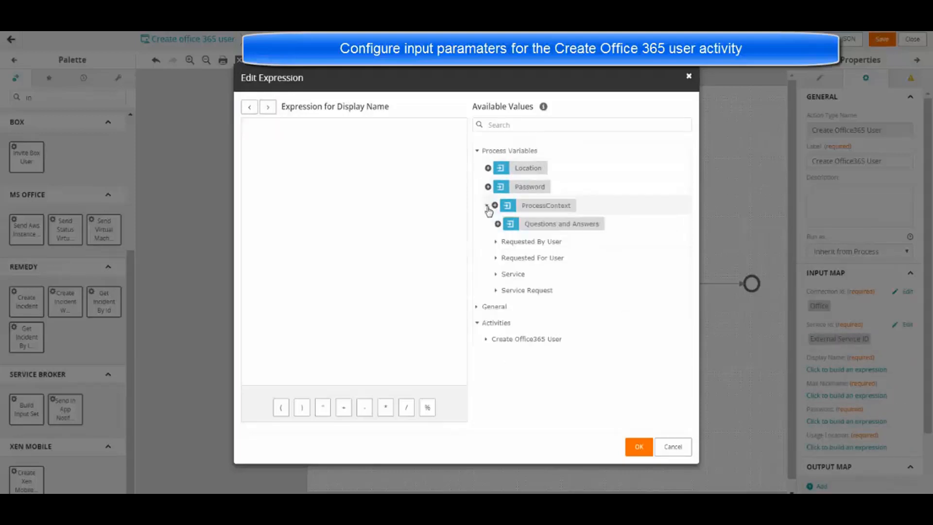
pyautogui.click(488, 205)
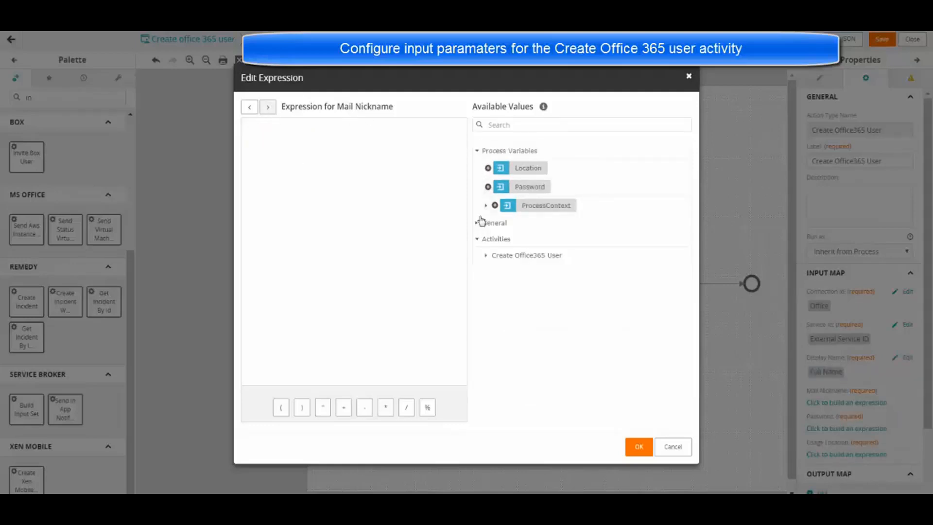
pyautogui.click(486, 205)
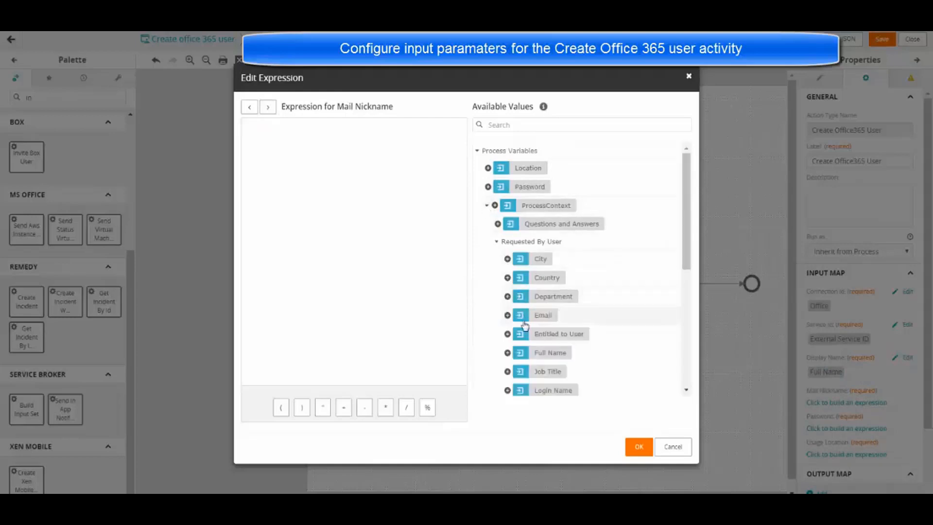
pyautogui.scroll(-3)
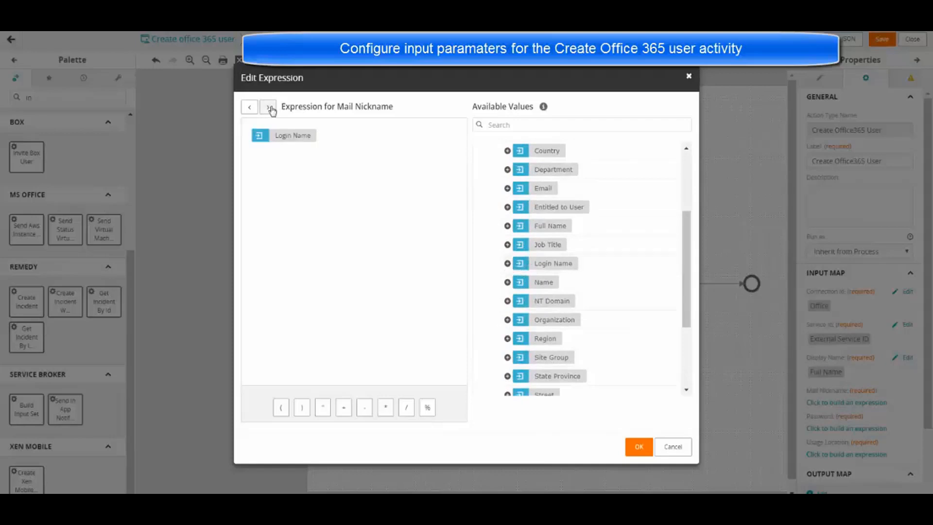
# - Map Password and Usage Location to the Password and Location process variables
pyautogui.click(267, 107)
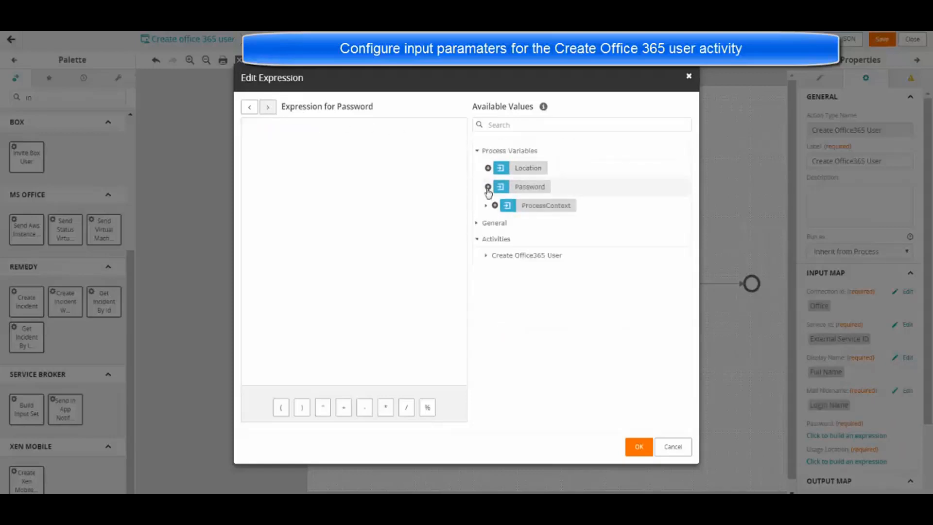
pyautogui.click(487, 187)
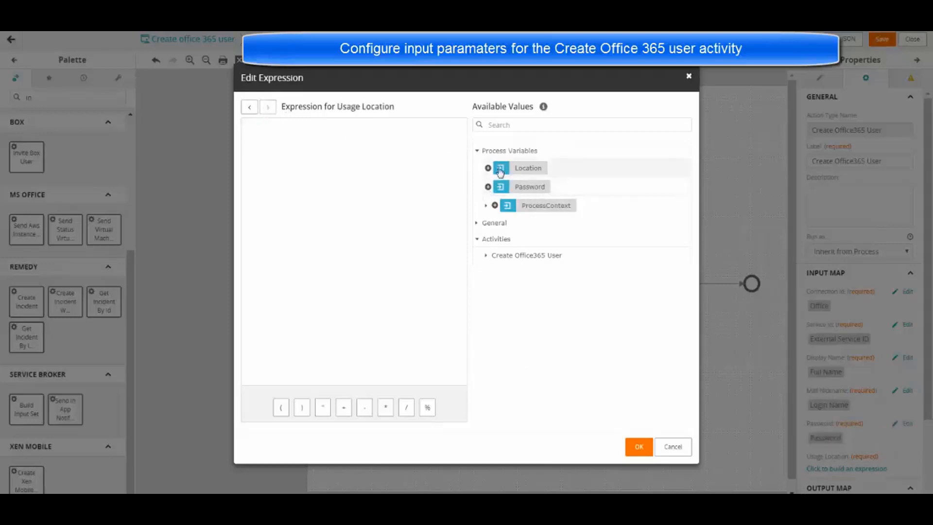
pyautogui.click(500, 167)
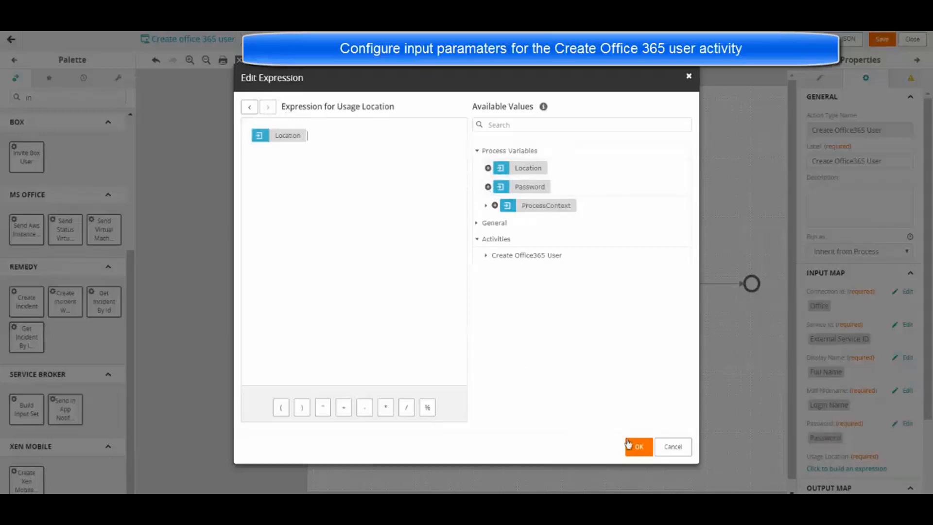
pyautogui.click(638, 446)
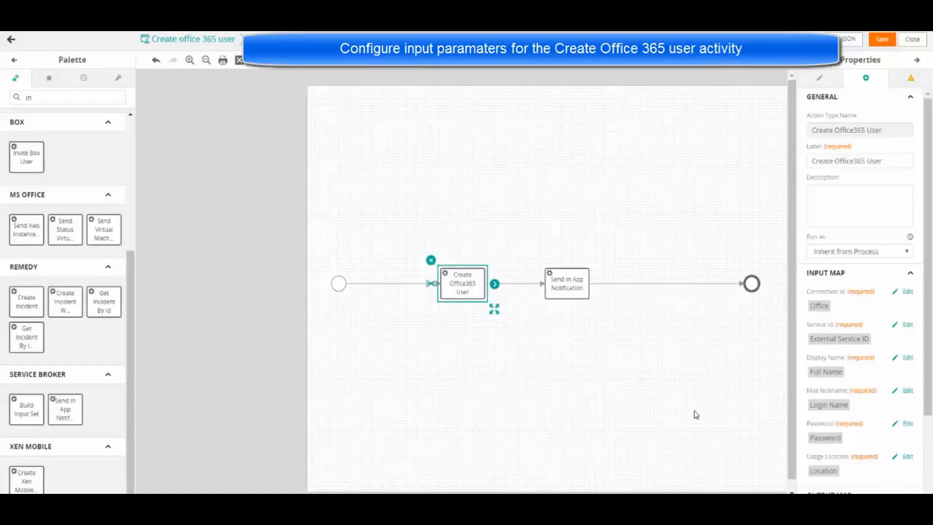
# - Set the notification Receiver to "hannah_admin"
pyautogui.scroll(-3)
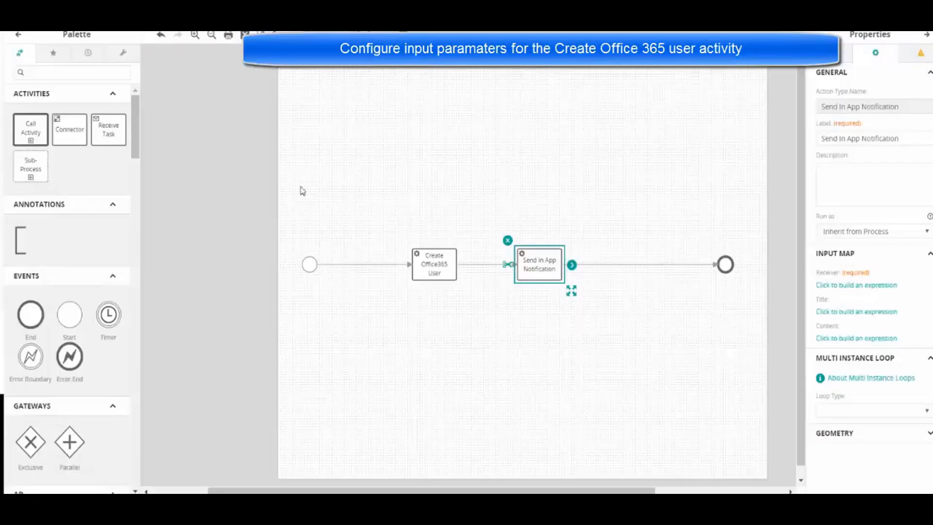
pyautogui.moveTo(546, 270)
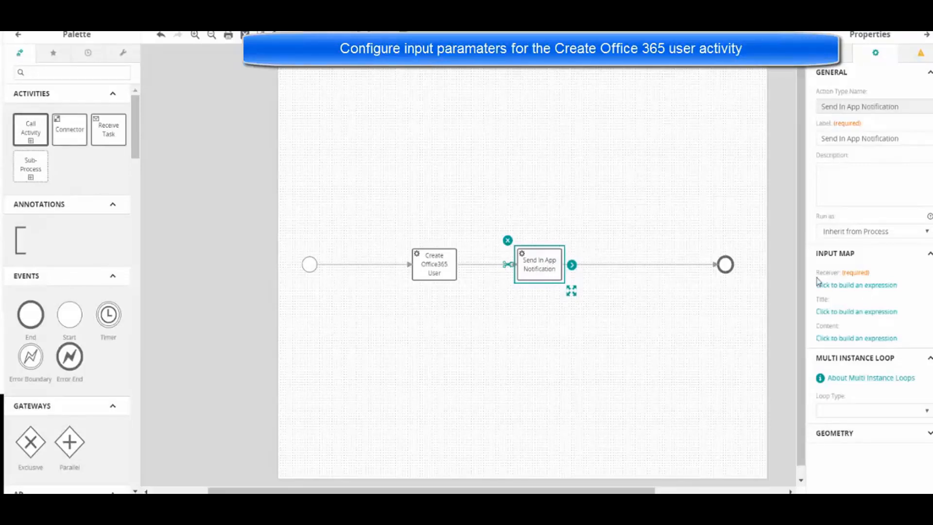
pyautogui.click(856, 285)
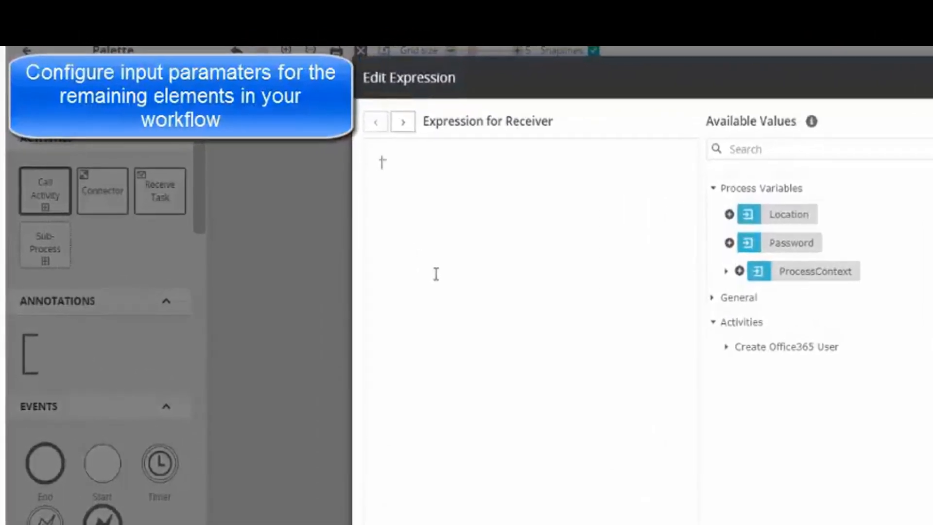
pyautogui.write('"hannah"')
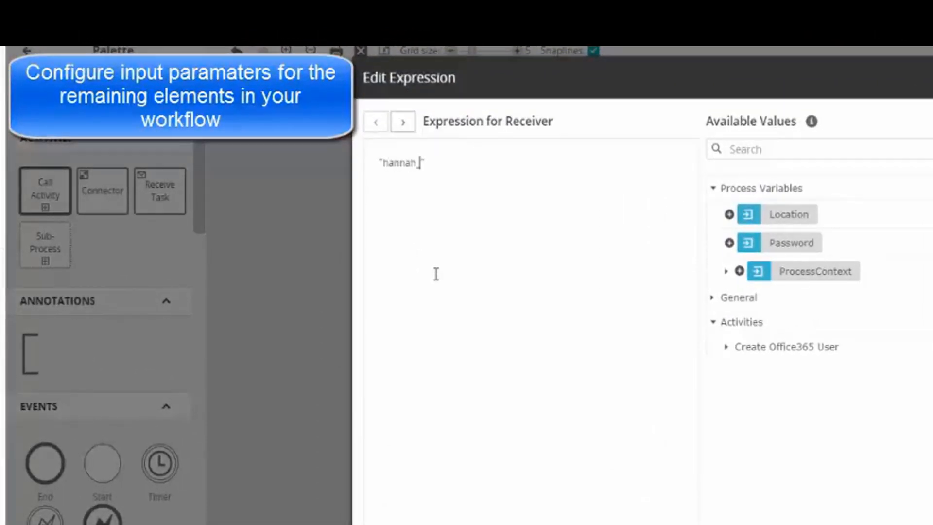
pyautogui.write('_admin')
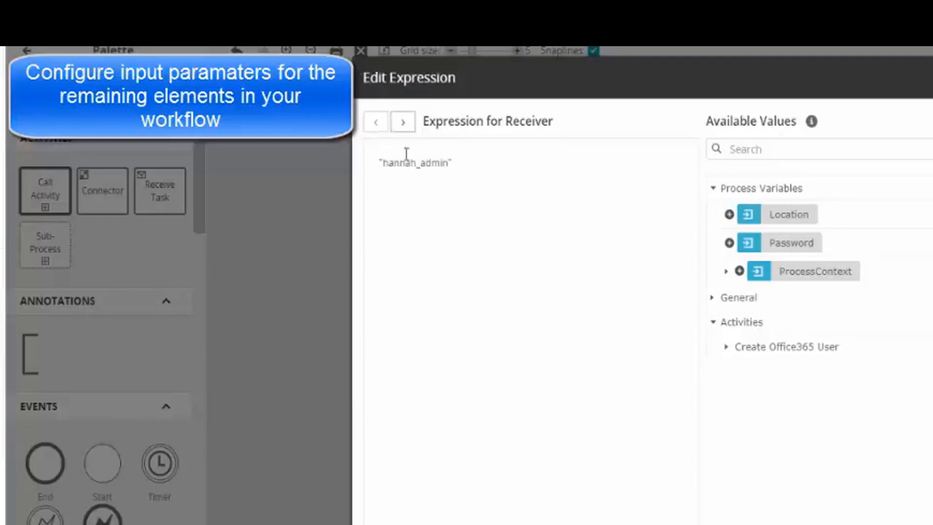
# - Set the notification title to 'Notification about creation of user in Office 365'
pyautogui.click(403, 121)
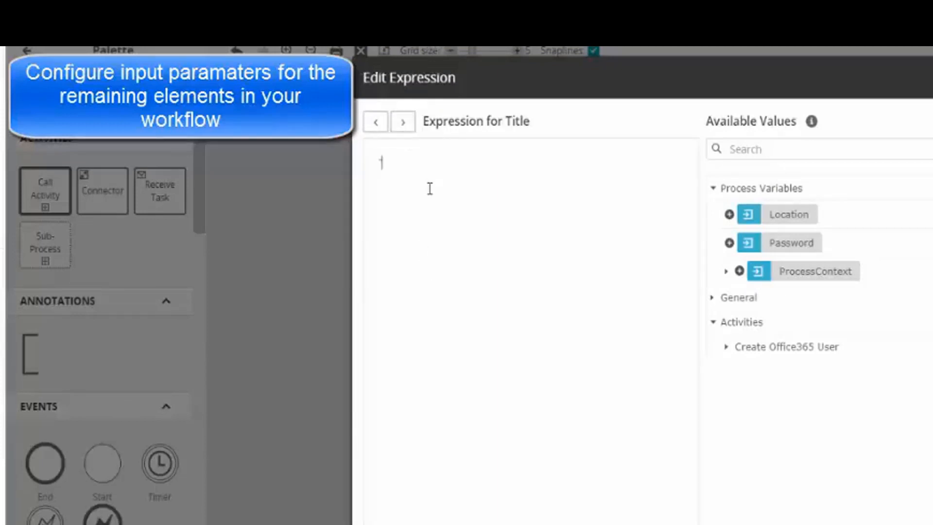
pyautogui.write('"No"')
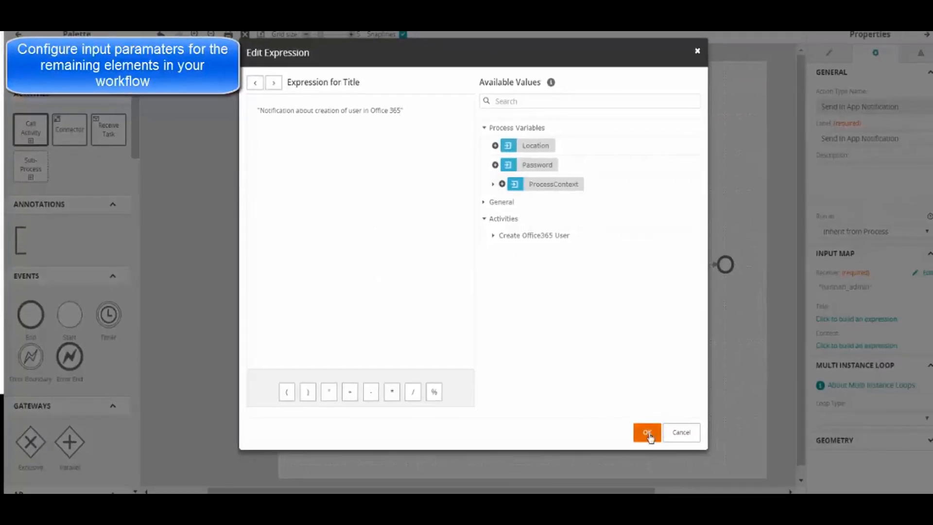
pyautogui.click(647, 432)
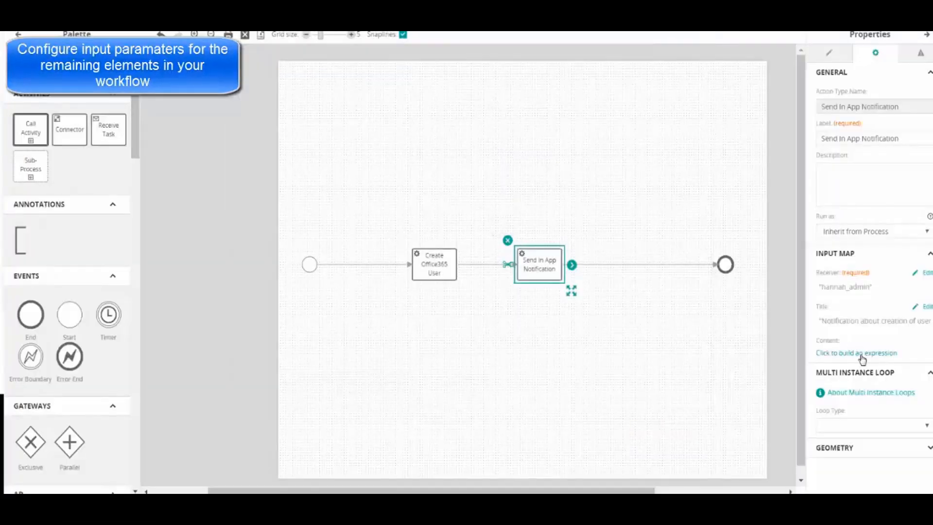
pyautogui.click(856, 352)
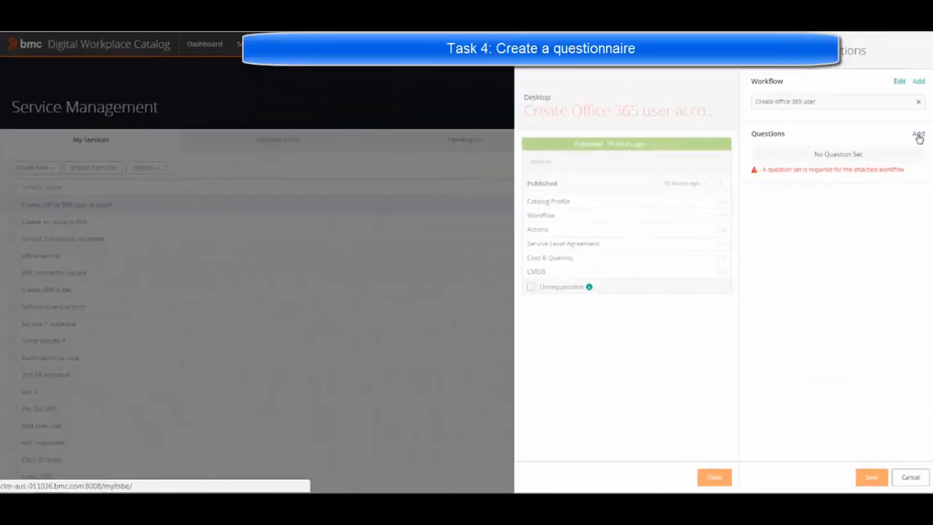
# - Begin creating a new questionnaire for the service's questions
pyautogui.click(918, 133)
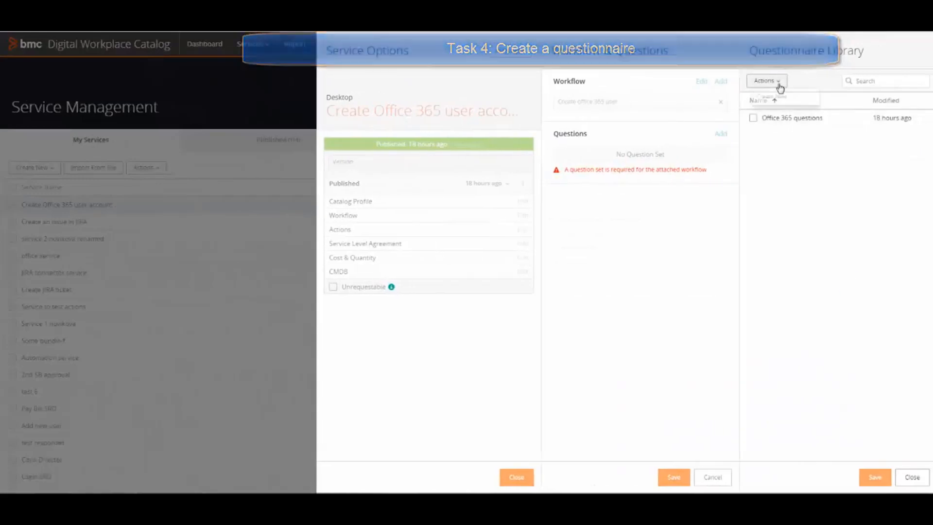
pyautogui.click(765, 81)
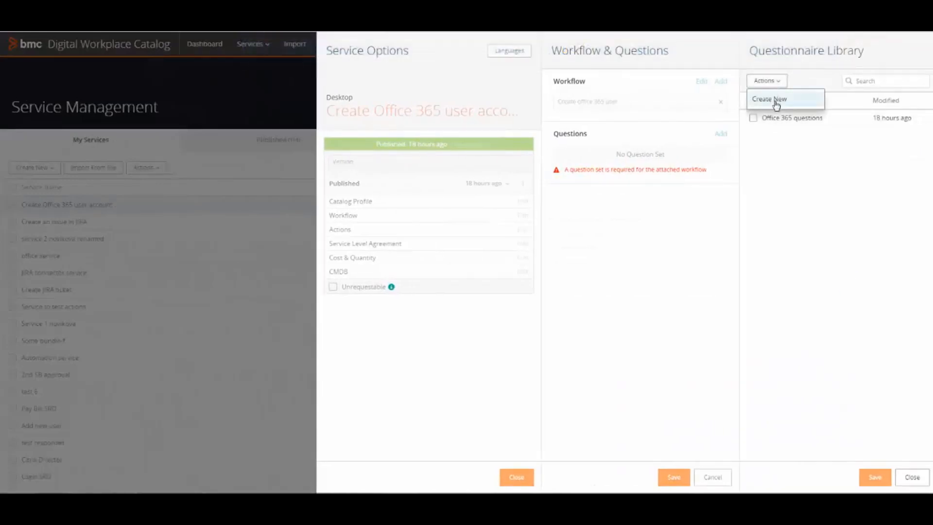
pyautogui.click(770, 99)
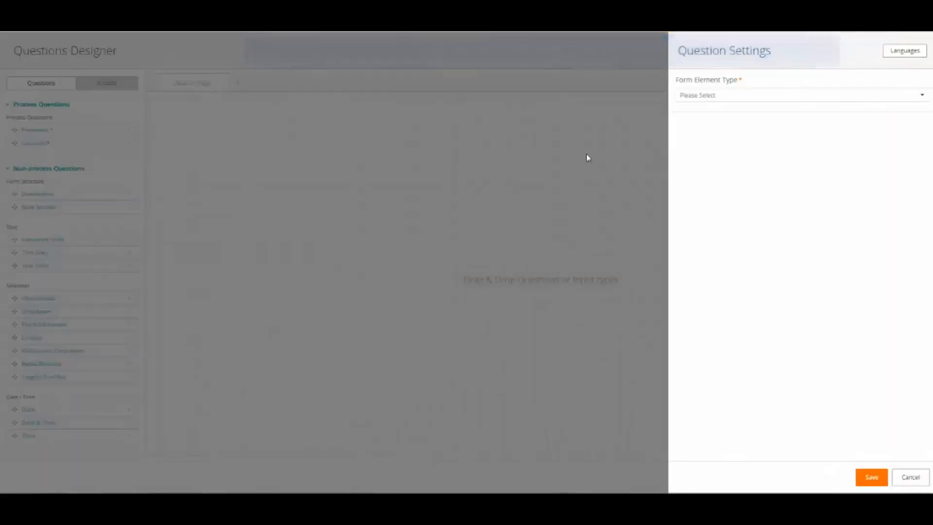
# - Add a Password Field question described 'Create the password for the user' and save it
pyautogui.click(801, 95)
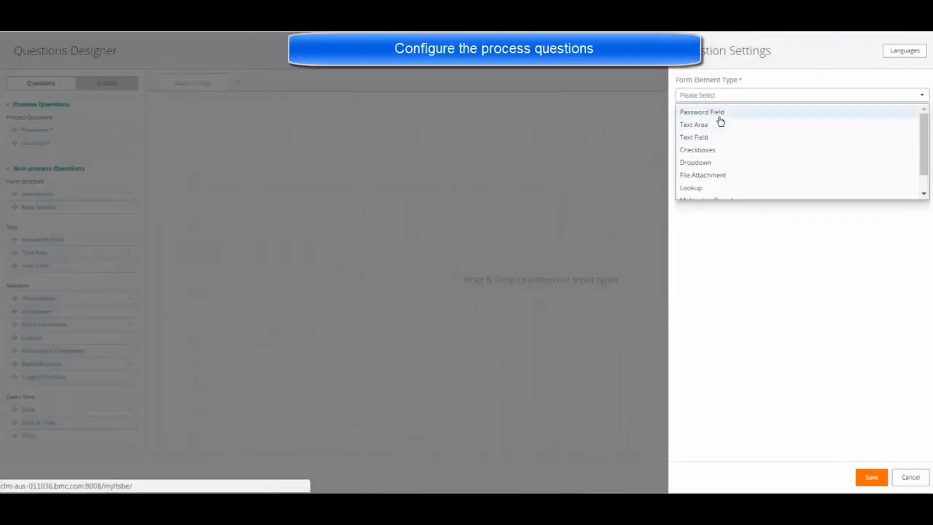
pyautogui.click(702, 112)
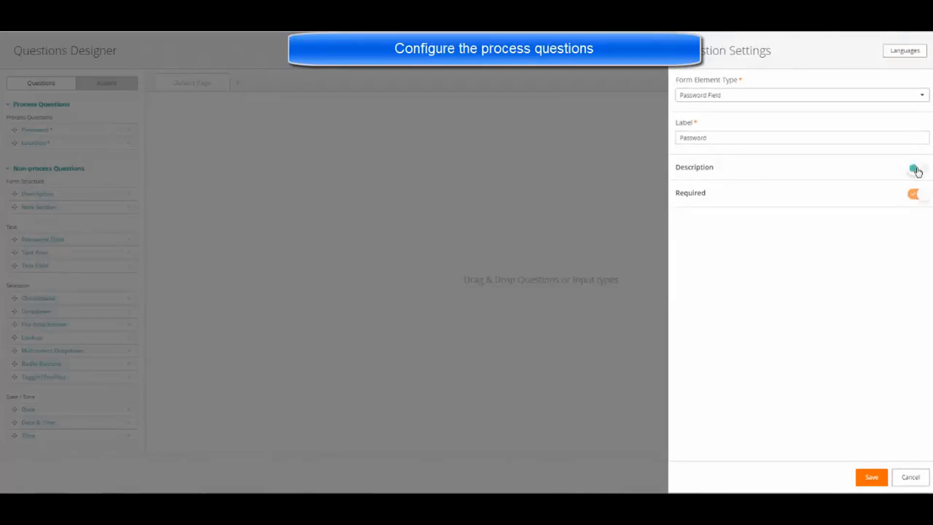
pyautogui.click(915, 168)
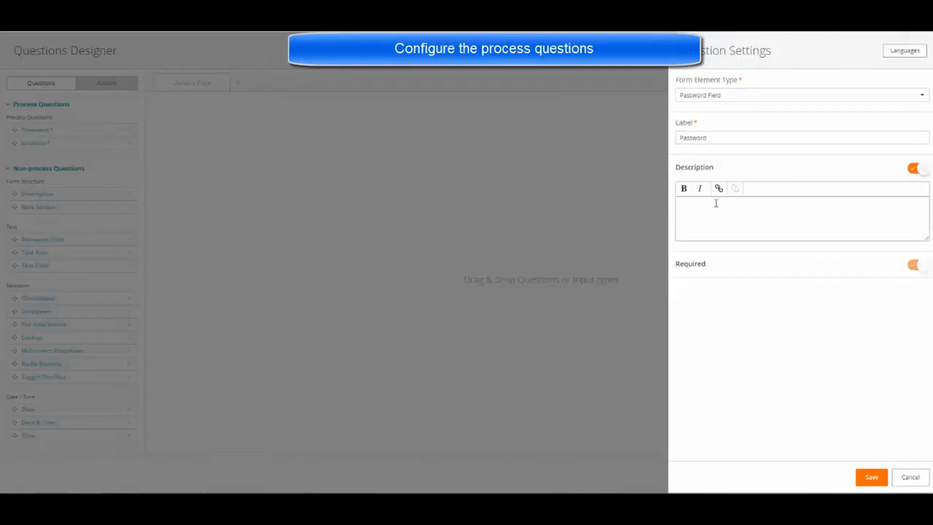
pyautogui.write('Create the password for the user')
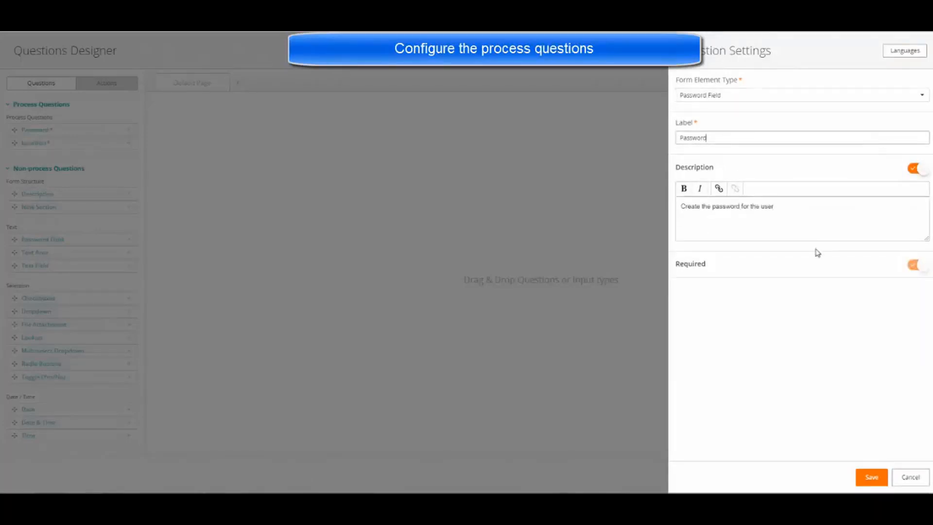
pyautogui.click(872, 477)
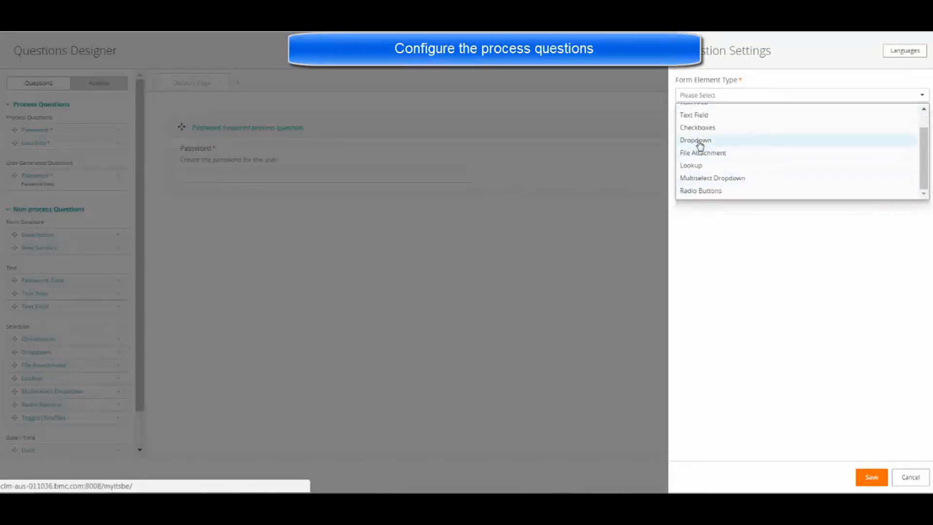
# - Make the Location question a dropdown mapped to the Country Codes dataset
pyautogui.click(695, 139)
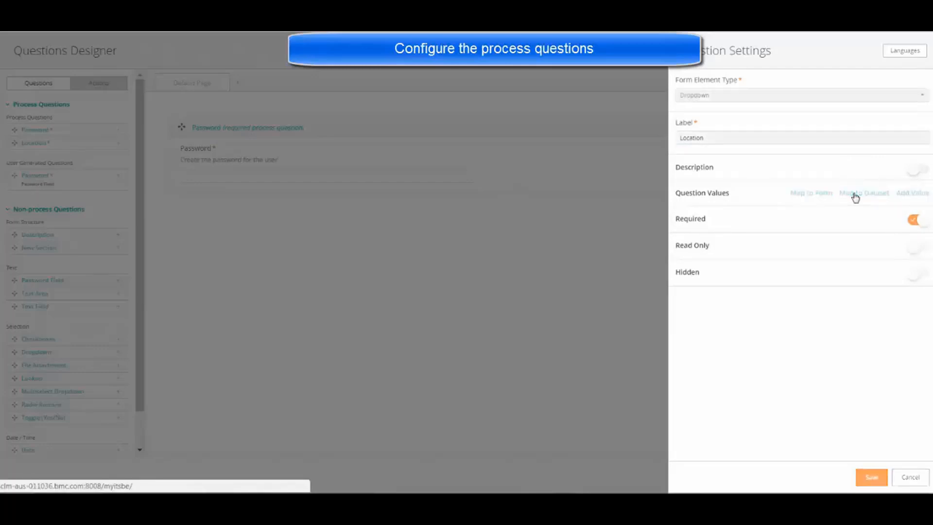
pyautogui.click(864, 192)
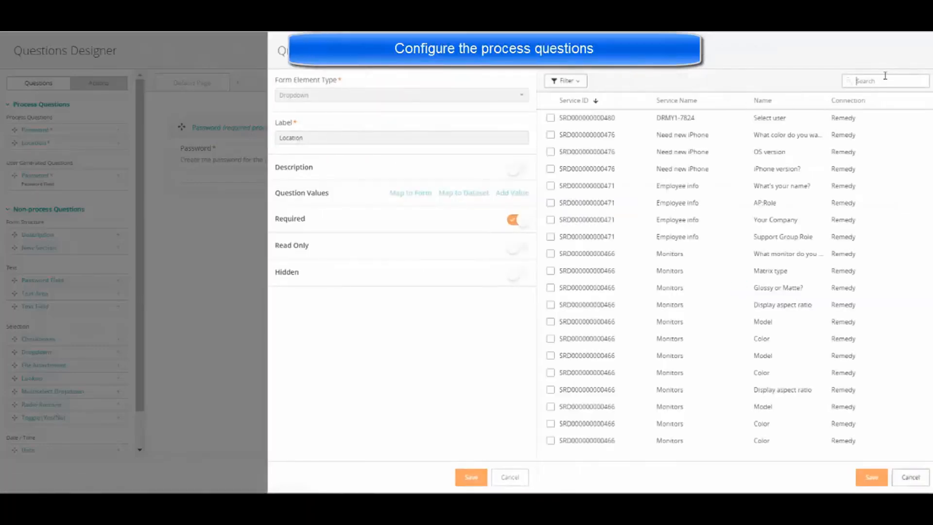
pyautogui.write('codes')
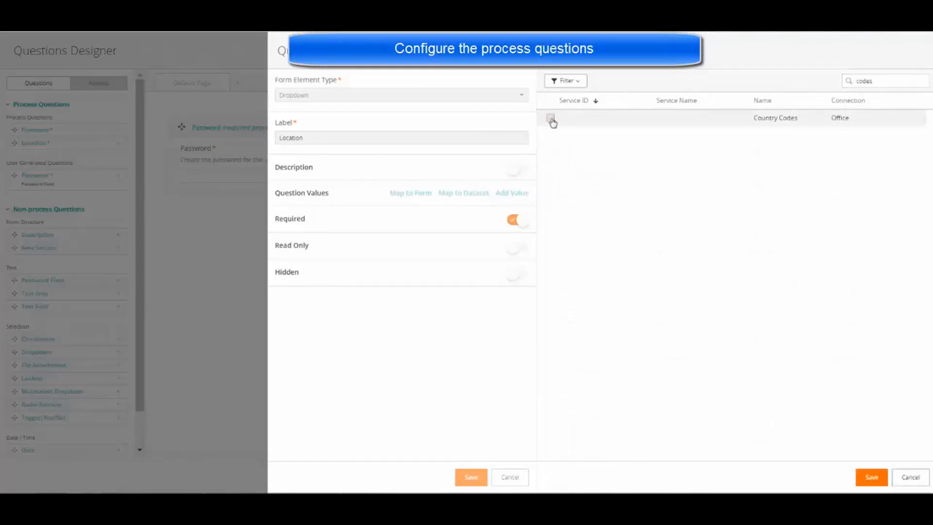
pyautogui.click(550, 118)
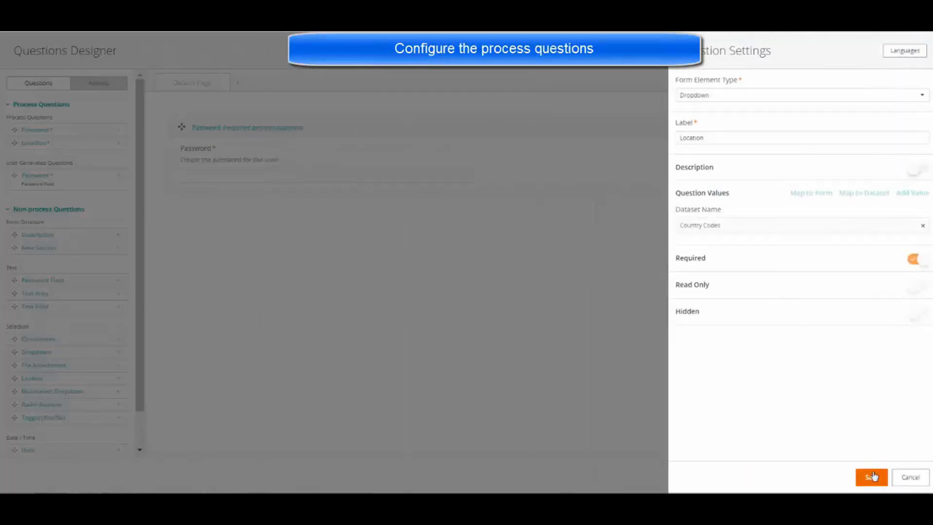
# - Save the questionnaire as 'Questionnaire for Office 365'
pyautogui.click(872, 477)
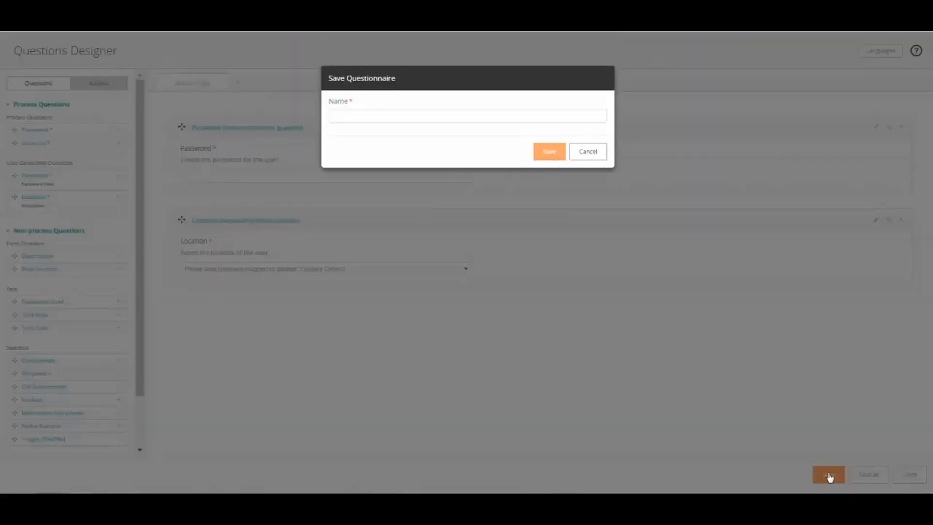
pyautogui.write('Questionnaire for Office 365')
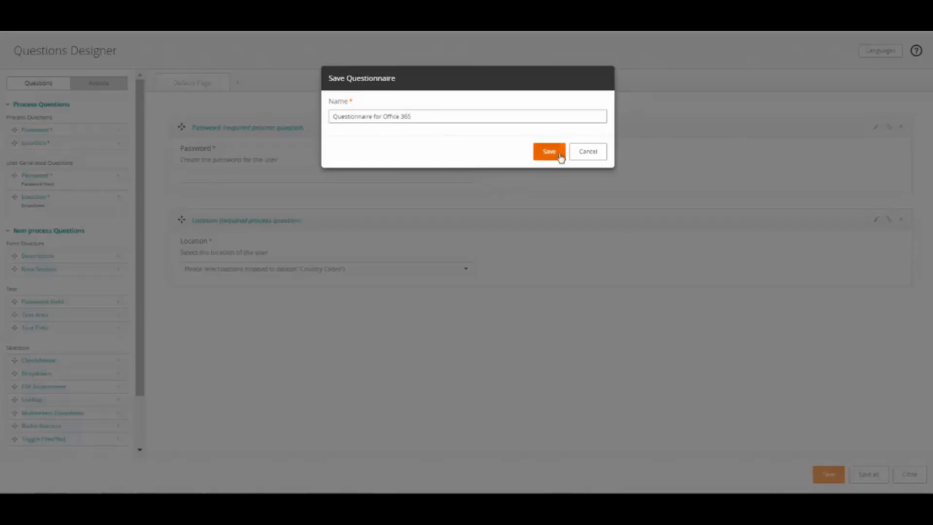
pyautogui.click(549, 151)
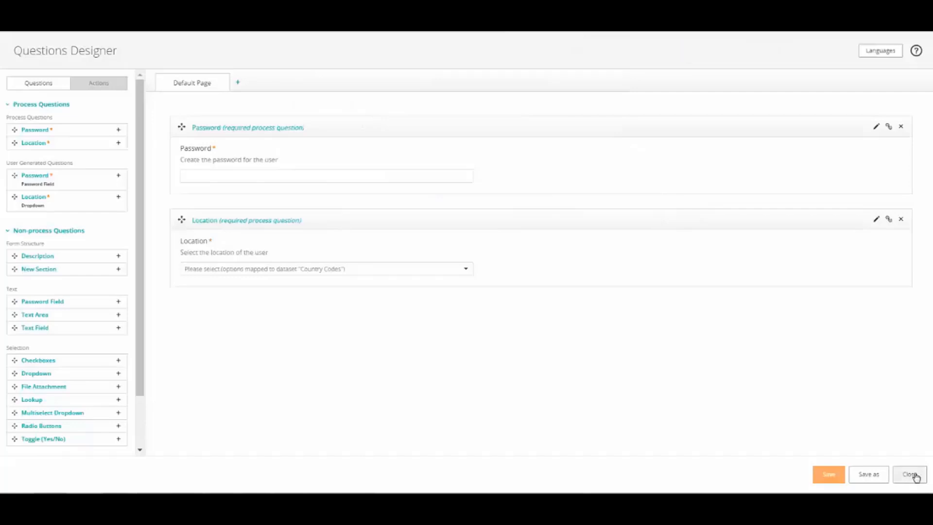
# - Save the workflow with Questionnaire for Office 365 attached and publish the Create Office 365 user account service
pyautogui.click(910, 474)
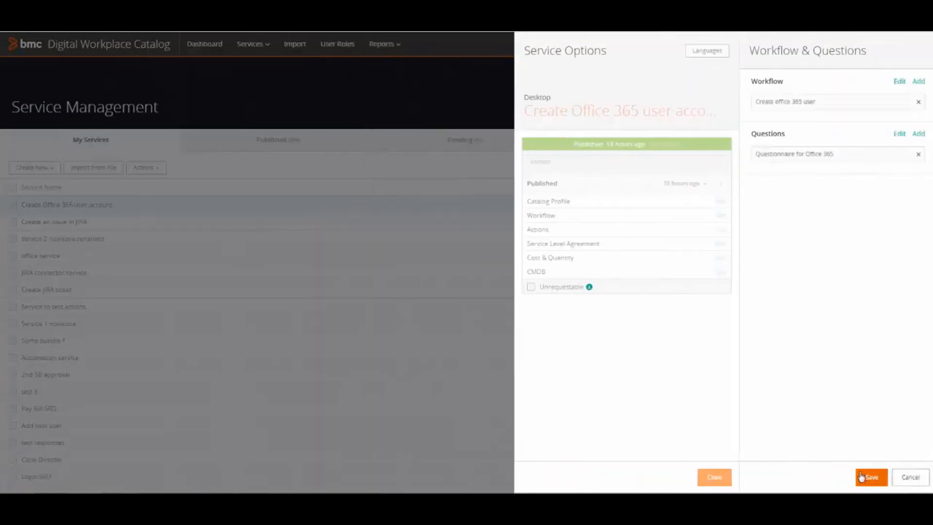
pyautogui.click(871, 476)
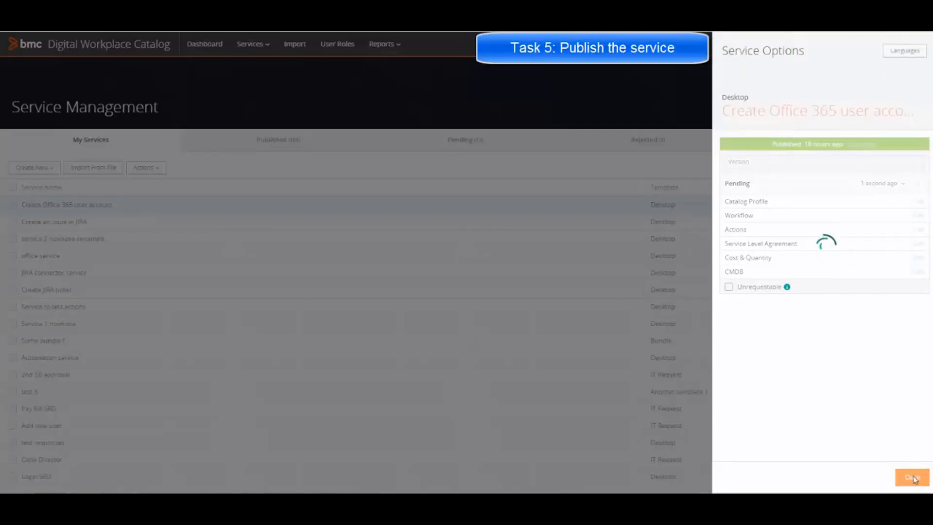
pyautogui.click(912, 477)
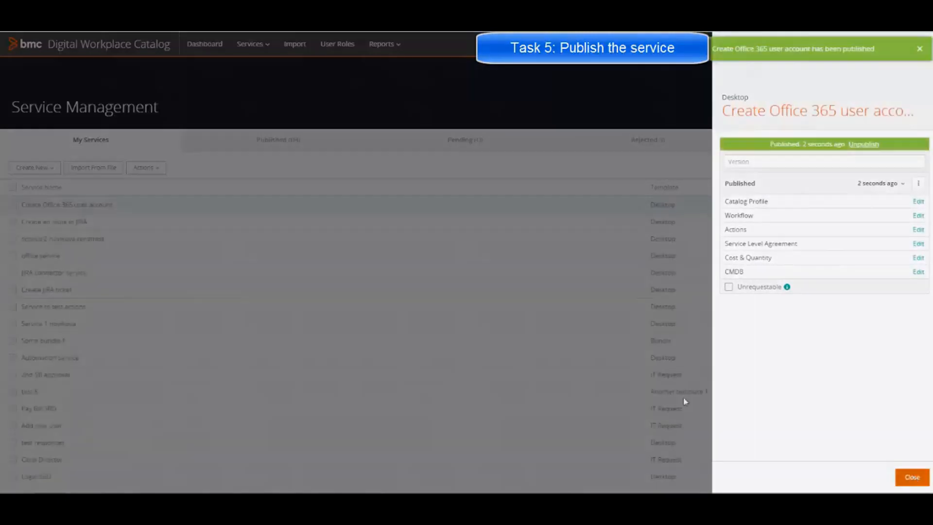